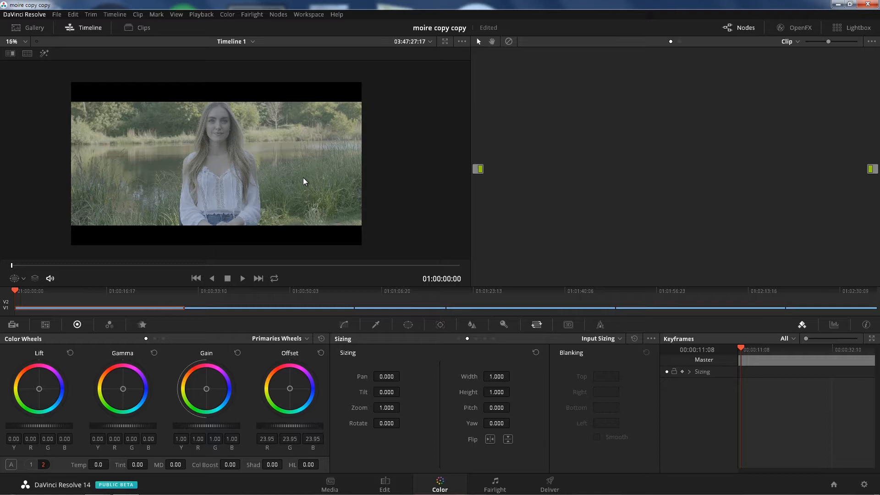
mouse_move(145, 40)
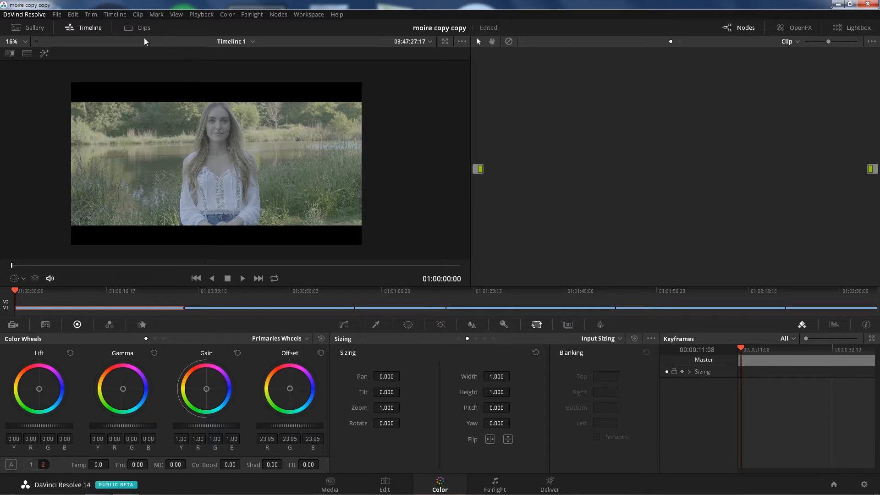
- Show the clip thumbnail strip and load the graded H.264 clip 04 with its eight-node tree
click(144, 28)
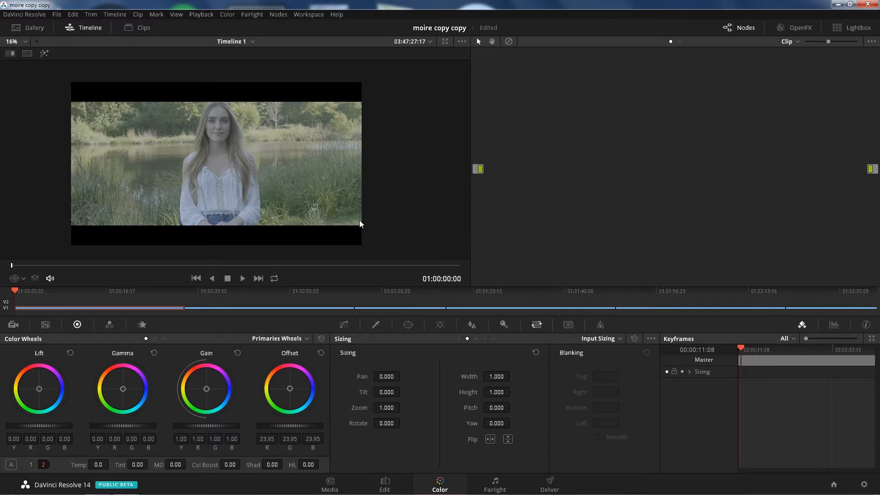
mouse_move(264, 252)
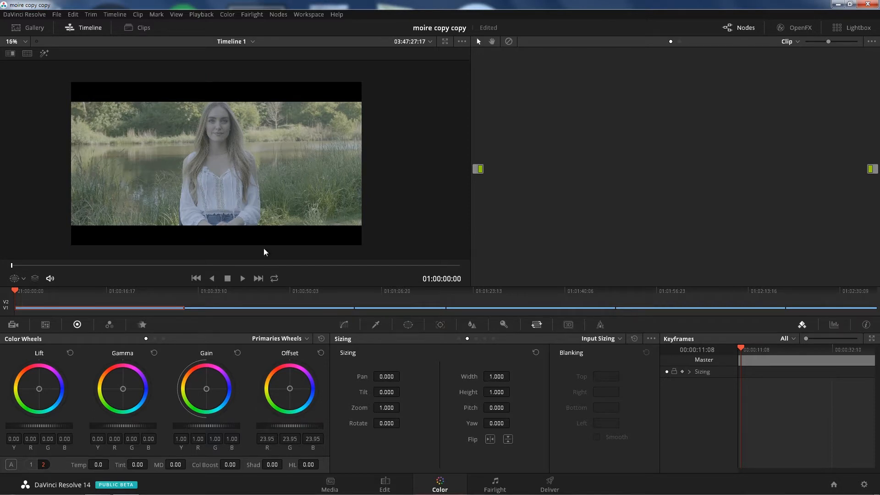
mouse_move(186, 275)
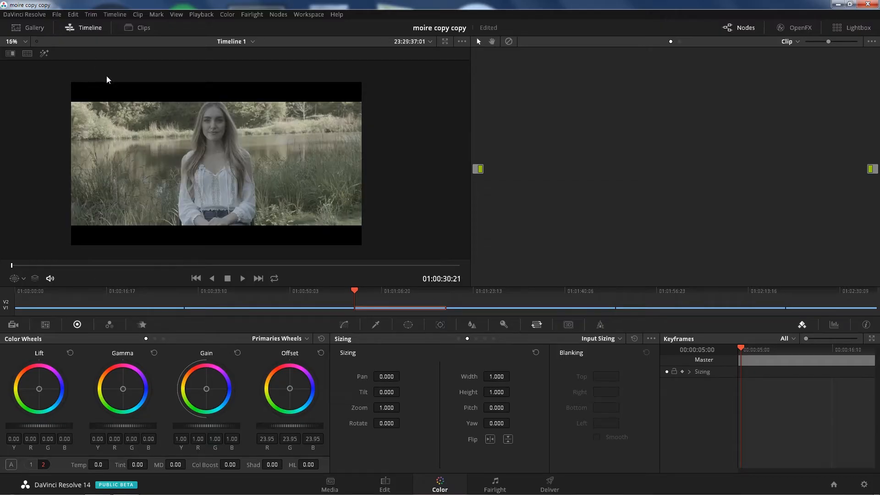
click(197, 278)
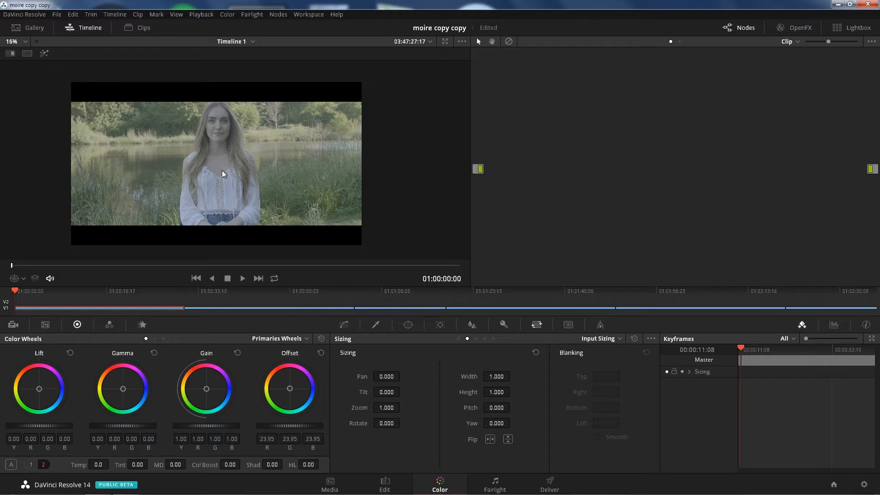
mouse_move(129, 30)
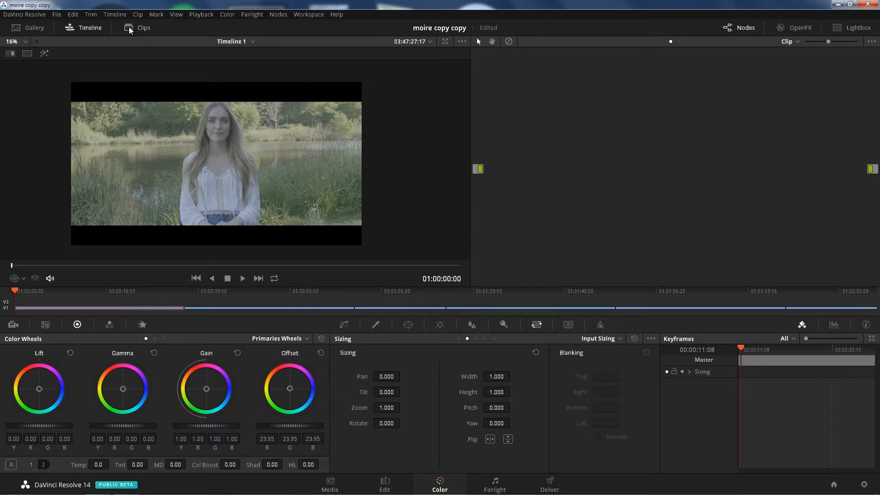
click(144, 28)
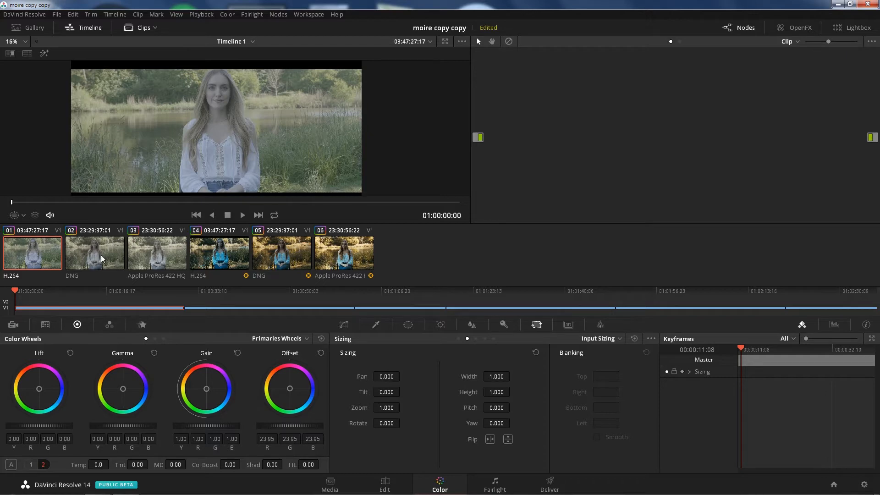
mouse_move(221, 269)
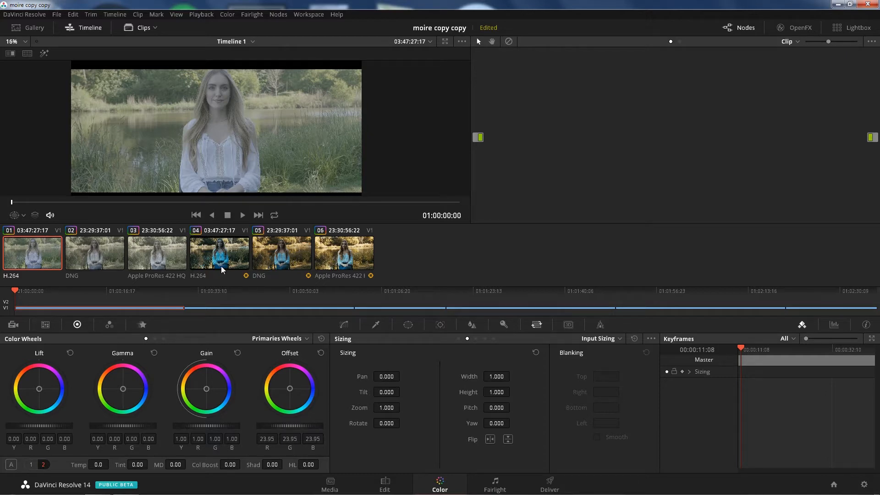
click(219, 253)
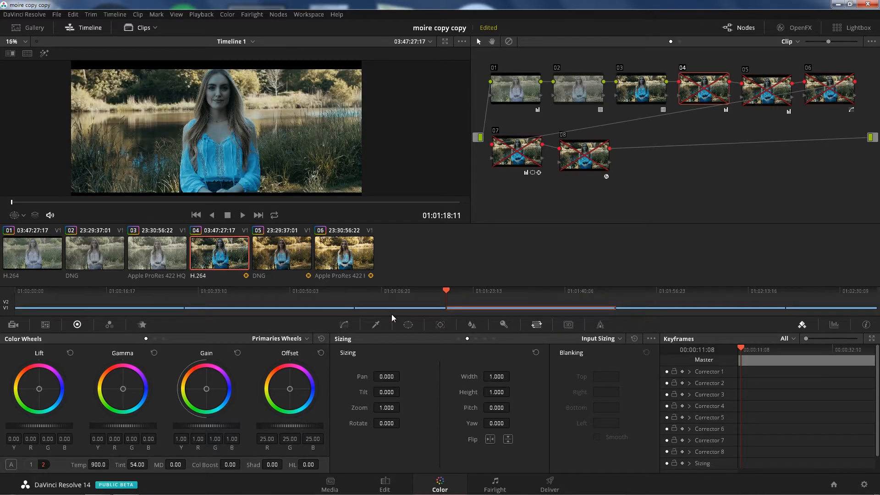
mouse_move(377, 127)
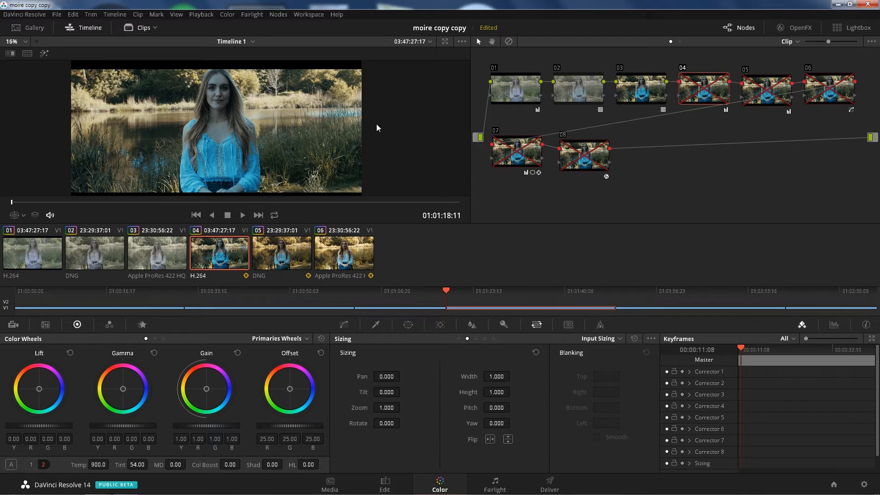
mouse_move(205, 108)
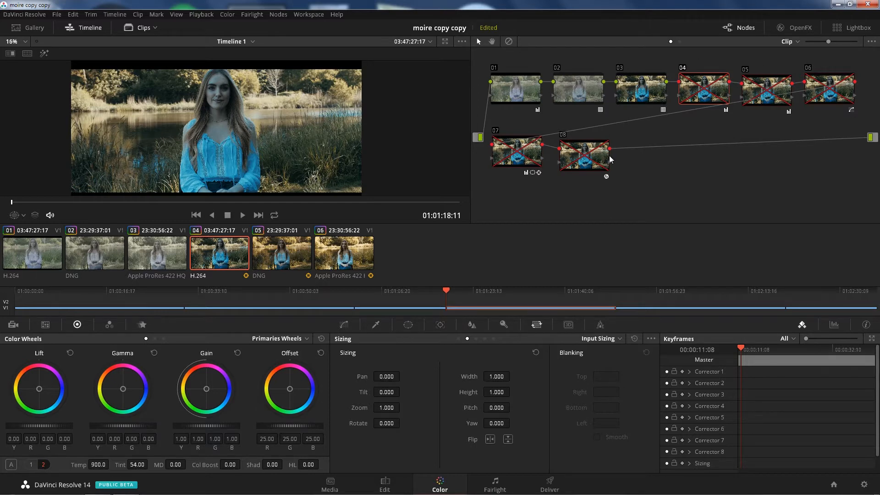
mouse_move(276, 179)
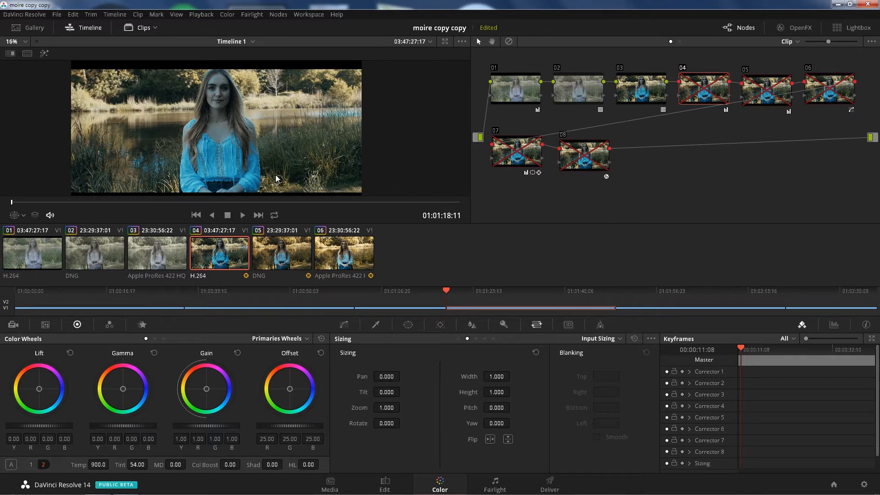
mouse_move(390, 176)
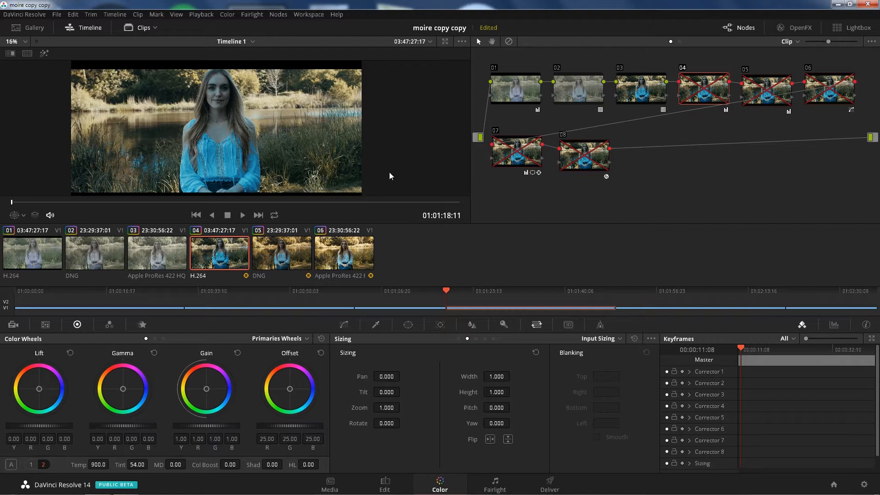
mouse_move(624, 112)
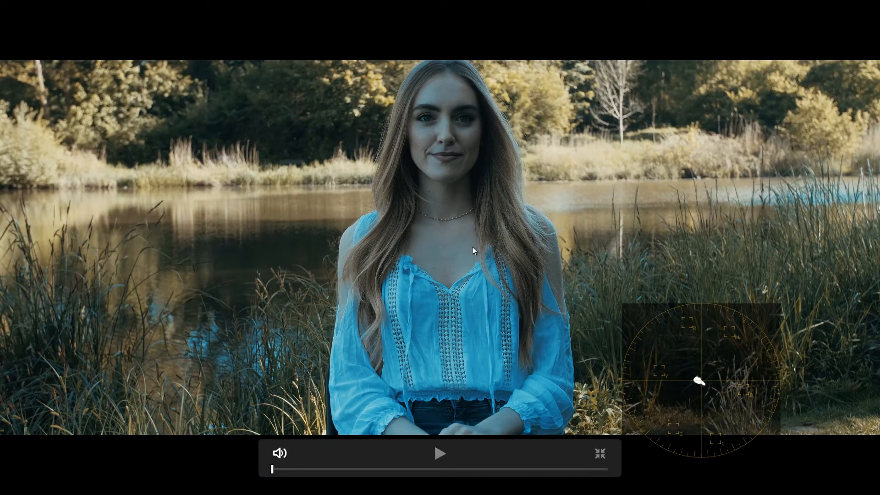
mouse_move(412, 146)
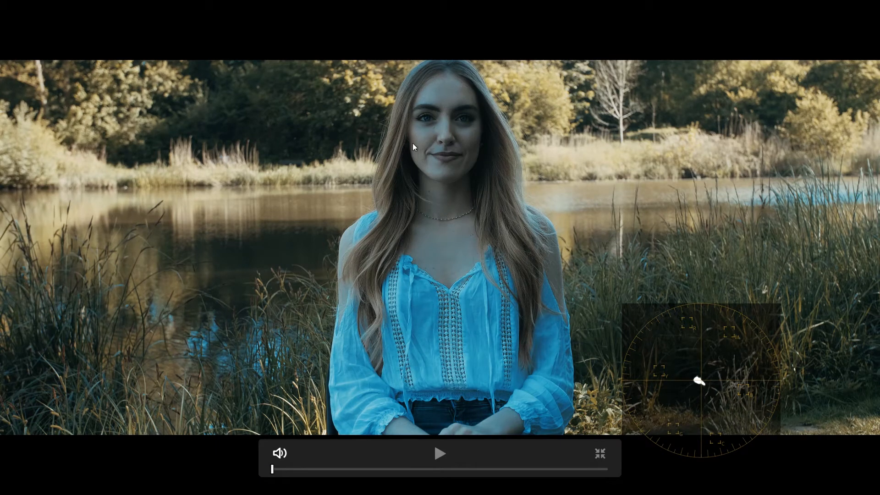
mouse_move(425, 156)
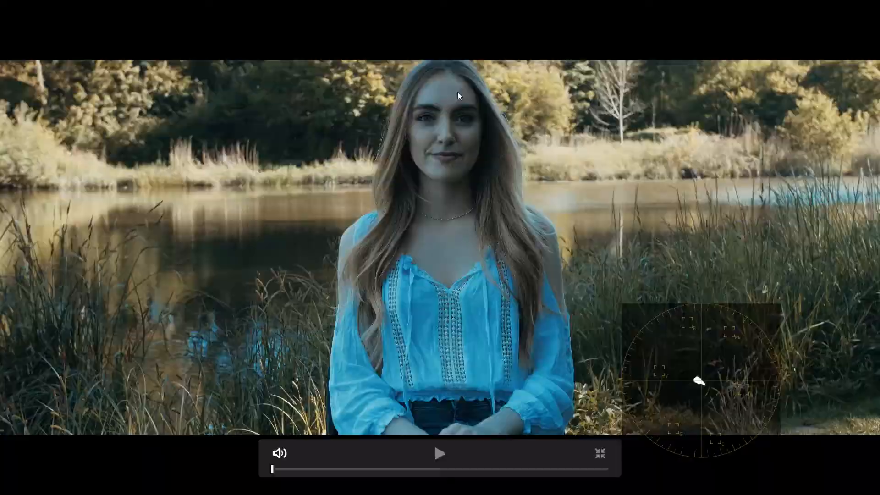
click(600, 453)
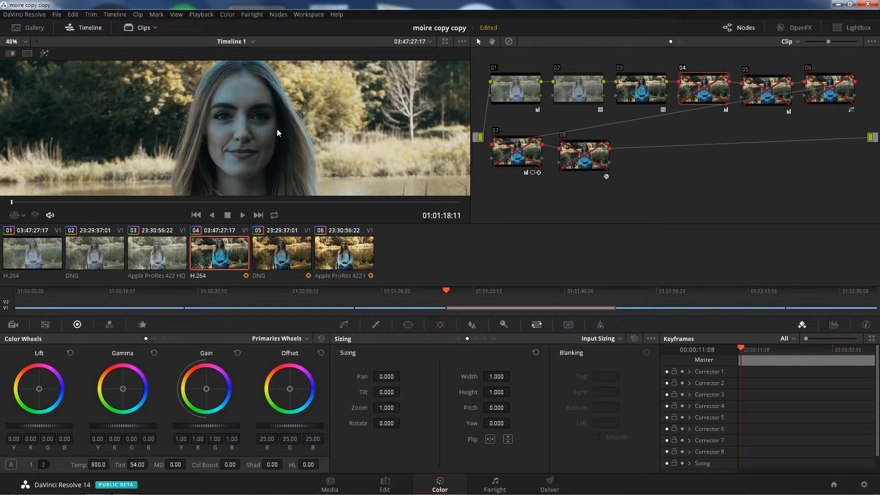
mouse_move(270, 101)
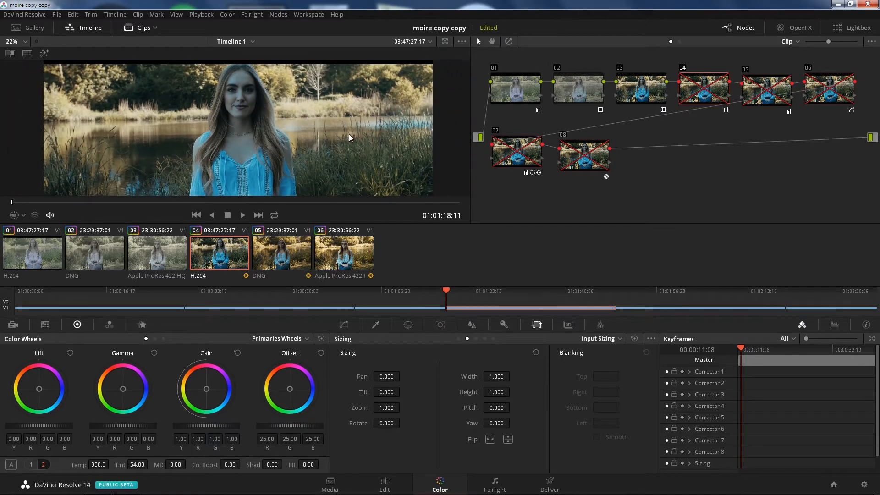
mouse_move(174, 112)
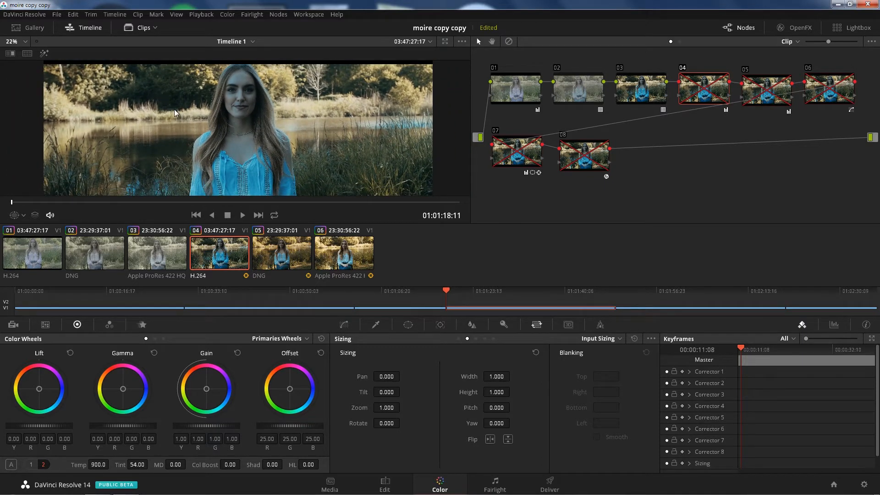
mouse_move(172, 116)
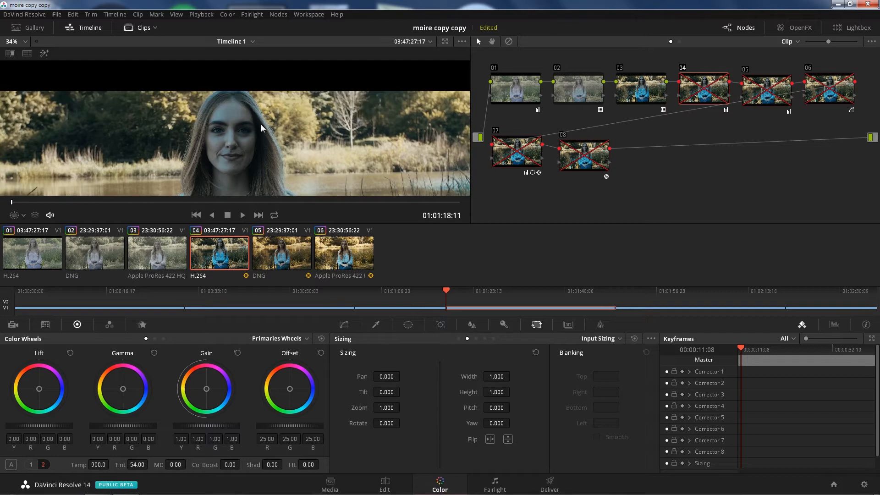
mouse_move(228, 132)
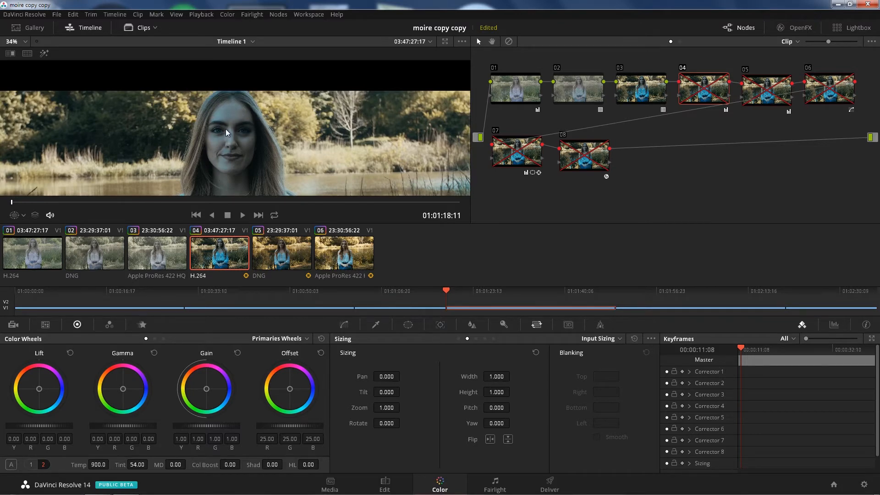
mouse_move(564, 85)
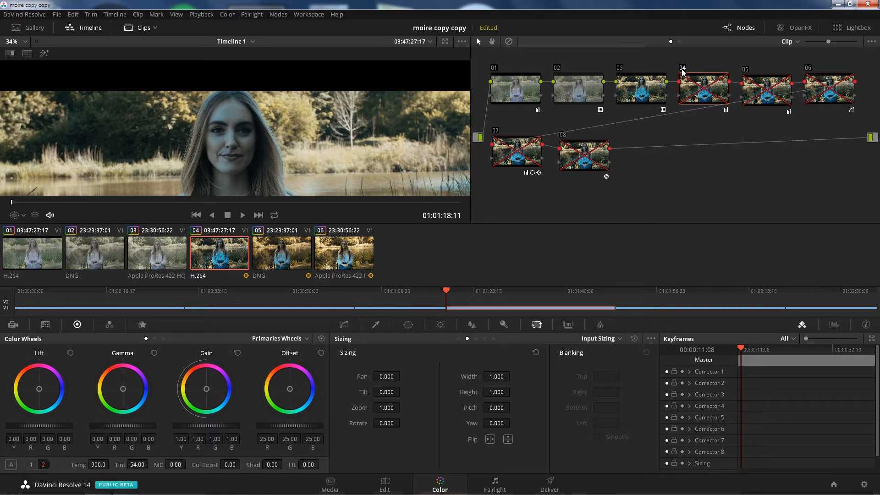
- Enable node 04 for the warmer look and review both primary bar pages of its settings
click(704, 90)
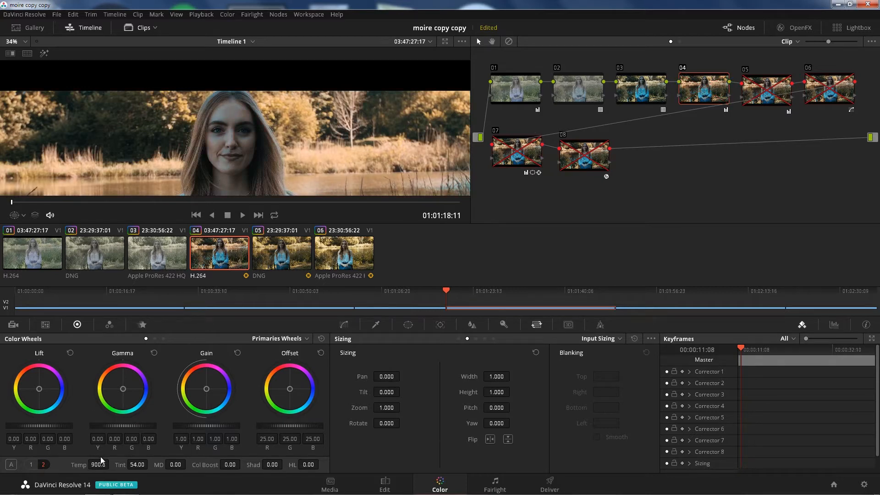
click(43, 464)
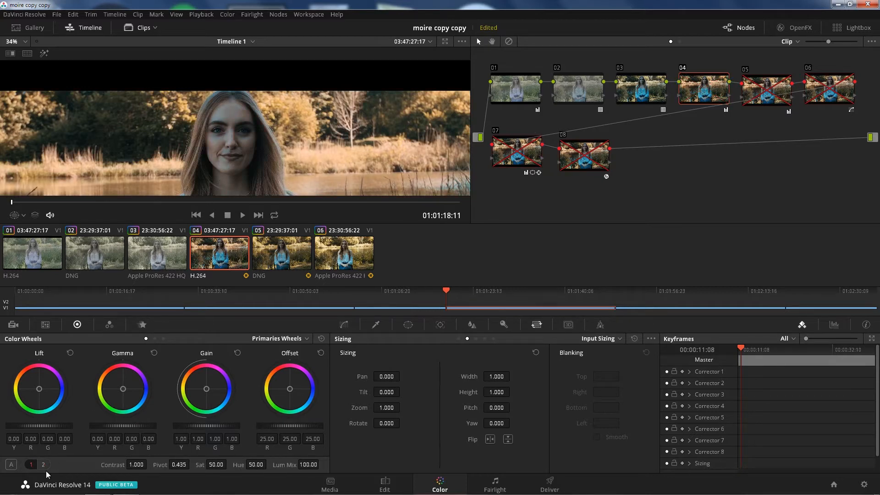
click(43, 463)
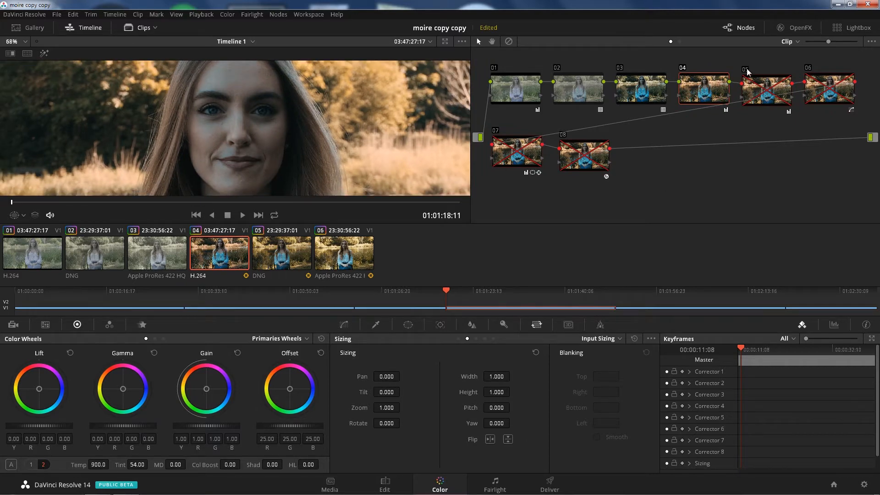
- Bring up the Waveform video scope from the Workspace menu
click(308, 14)
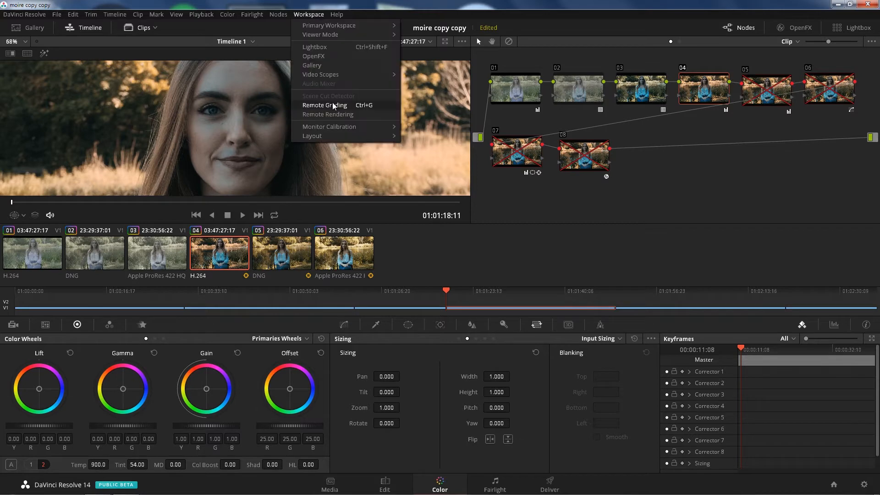
click(321, 74)
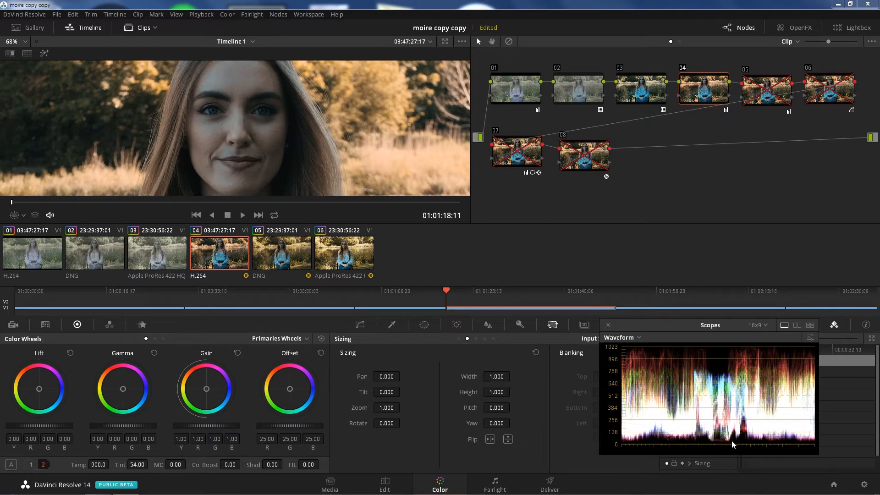
mouse_move(729, 447)
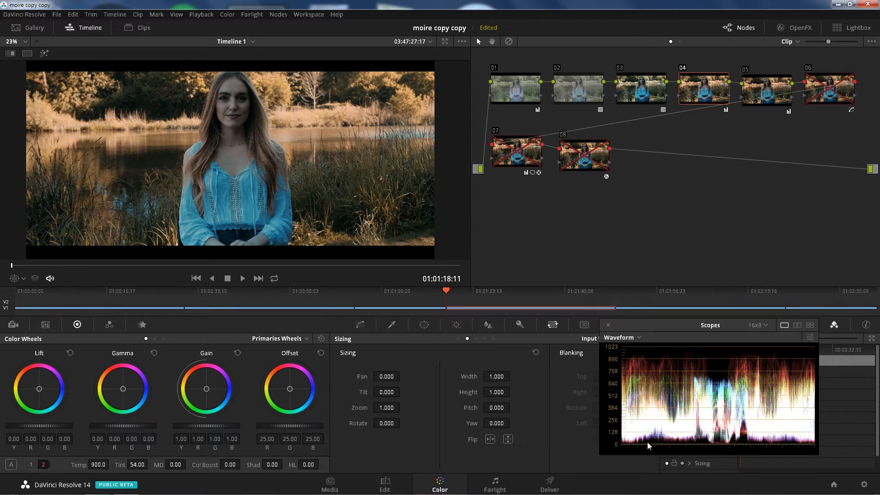
mouse_move(726, 443)
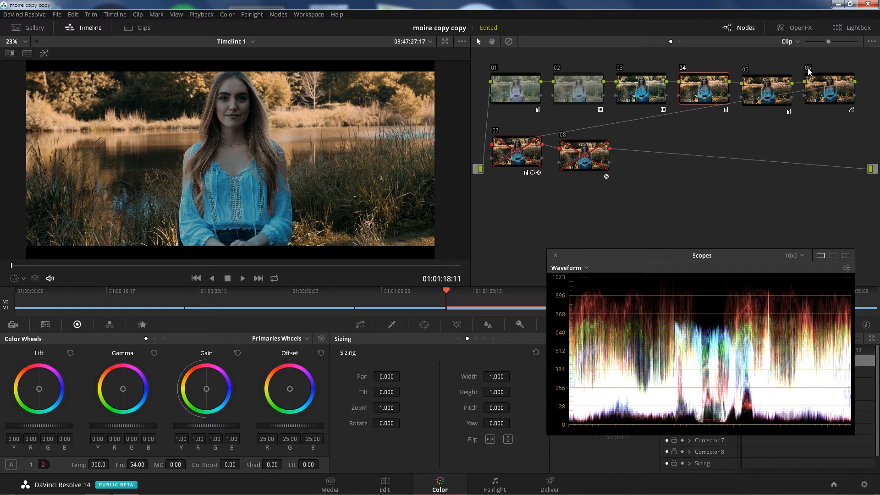
mouse_move(581, 225)
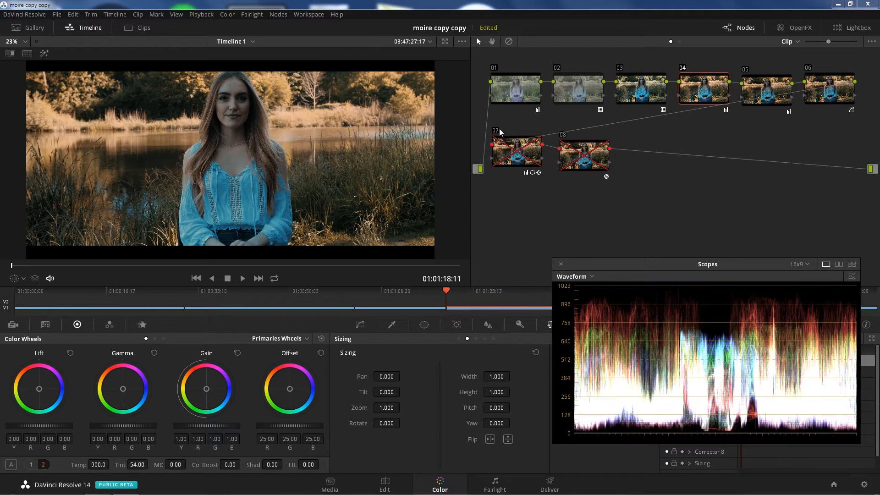
- Show the Tracker controls for node 07's face window and compare it on and off, leaving it disabled
click(515, 151)
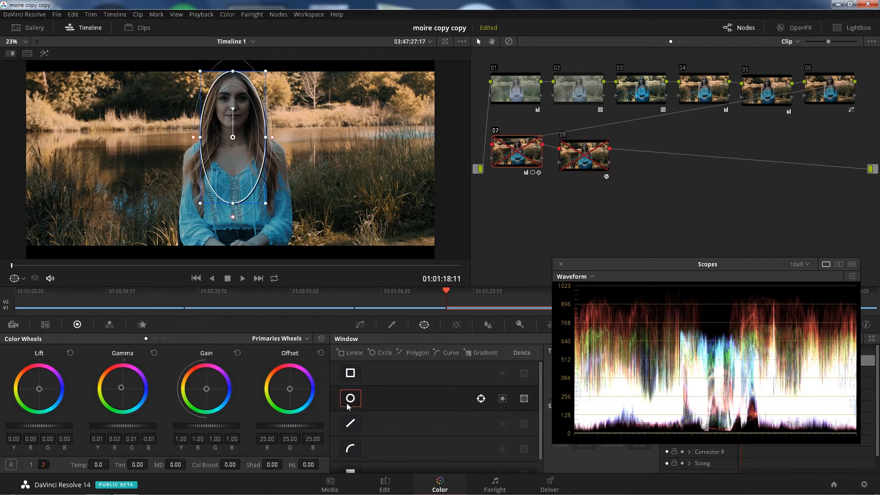
mouse_move(457, 328)
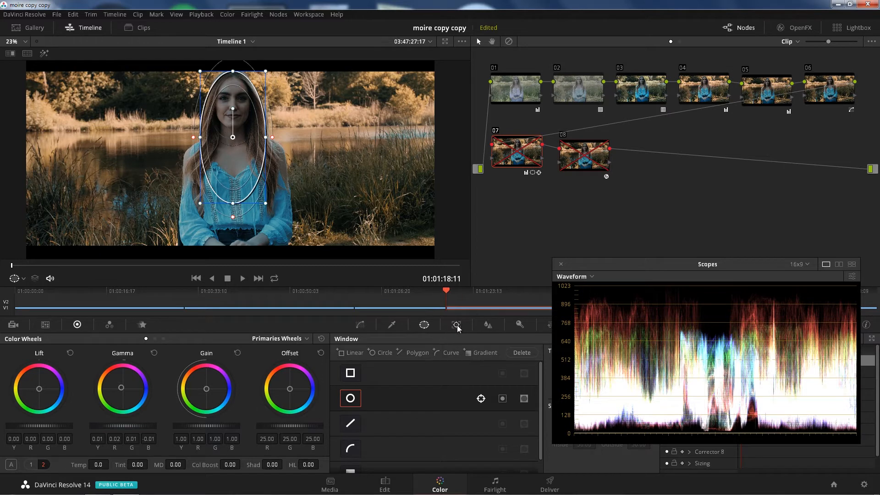
click(455, 325)
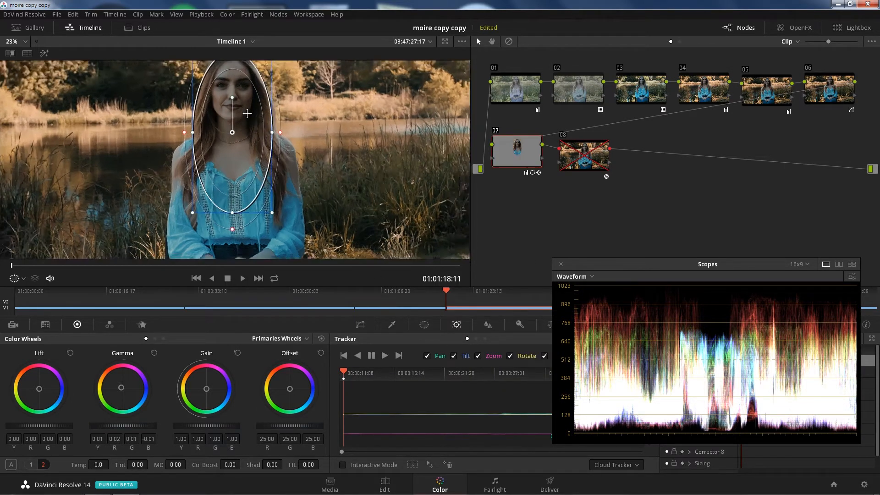
scroll(down, 3)
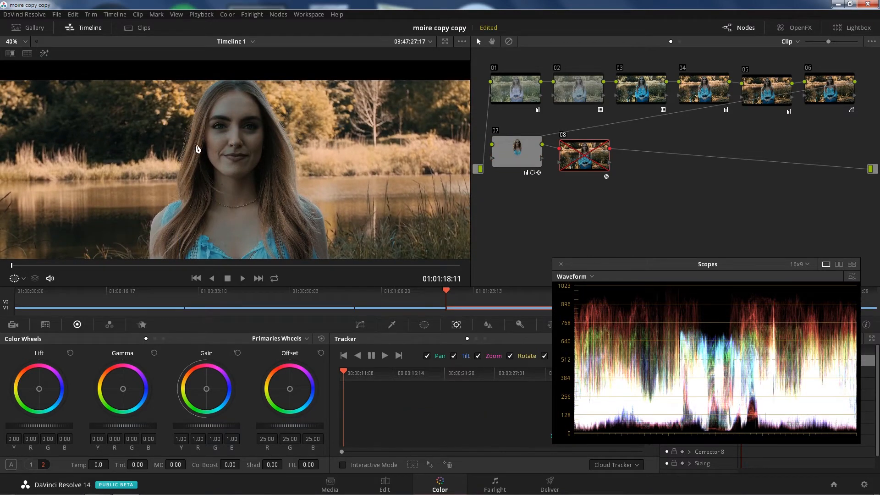
click(515, 151)
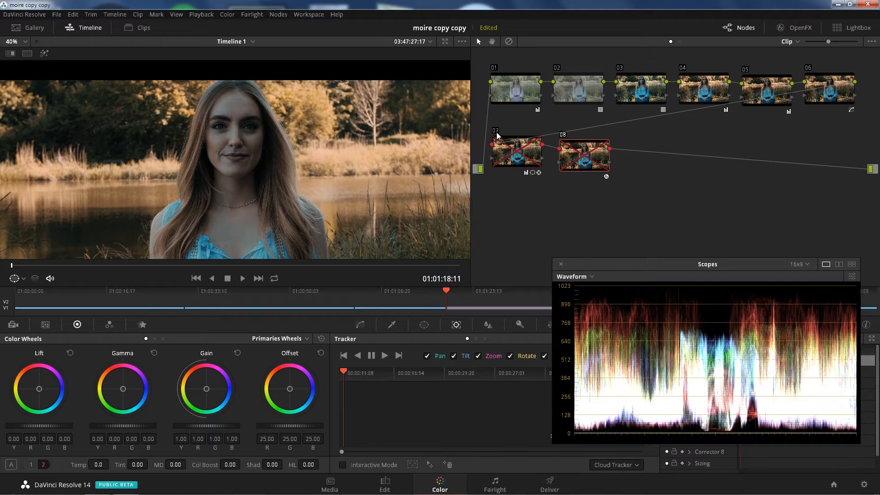
click(516, 150)
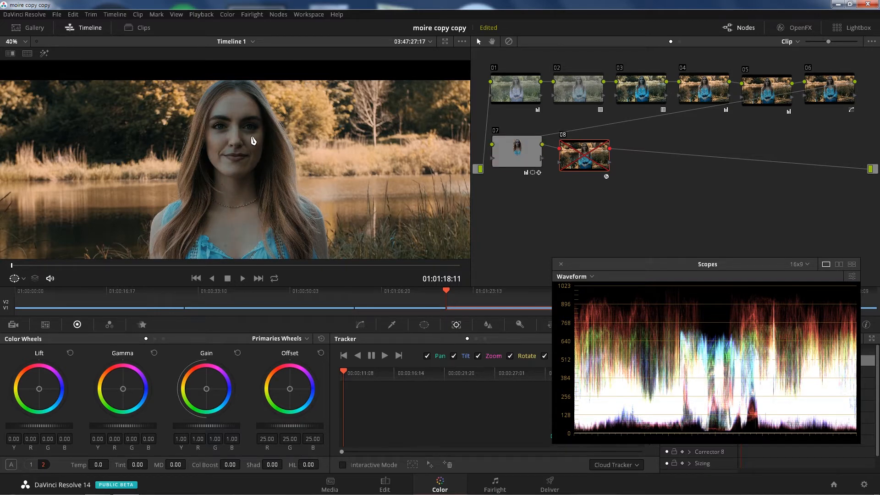
mouse_move(490, 226)
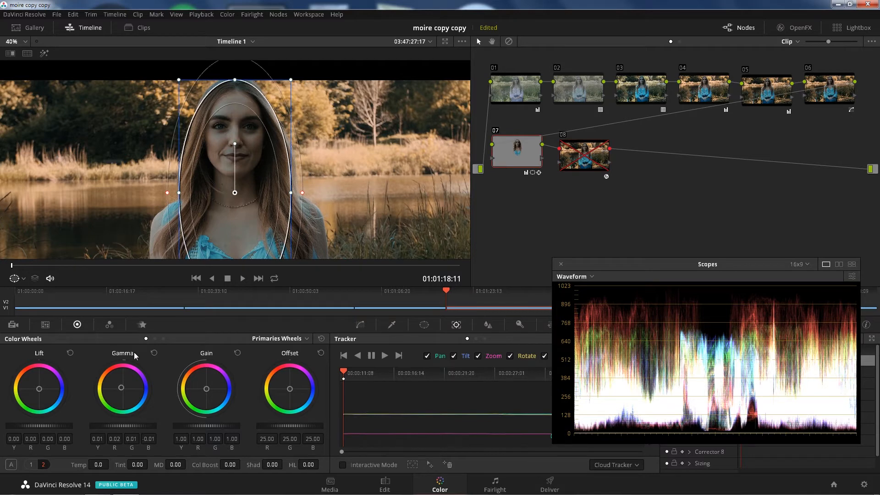
mouse_move(508, 136)
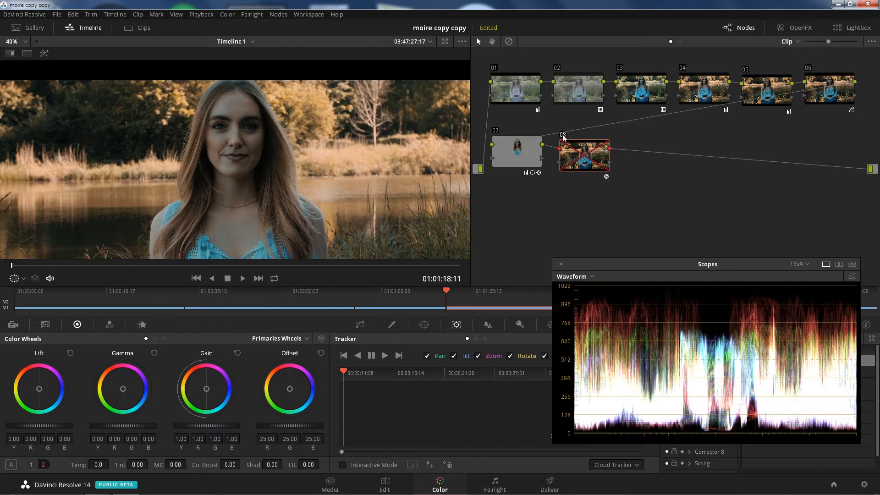
mouse_move(627, 176)
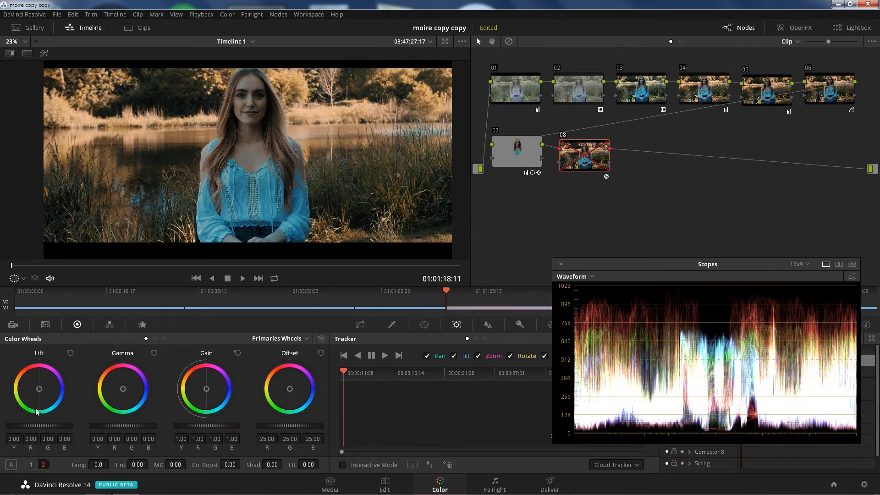
mouse_move(182, 320)
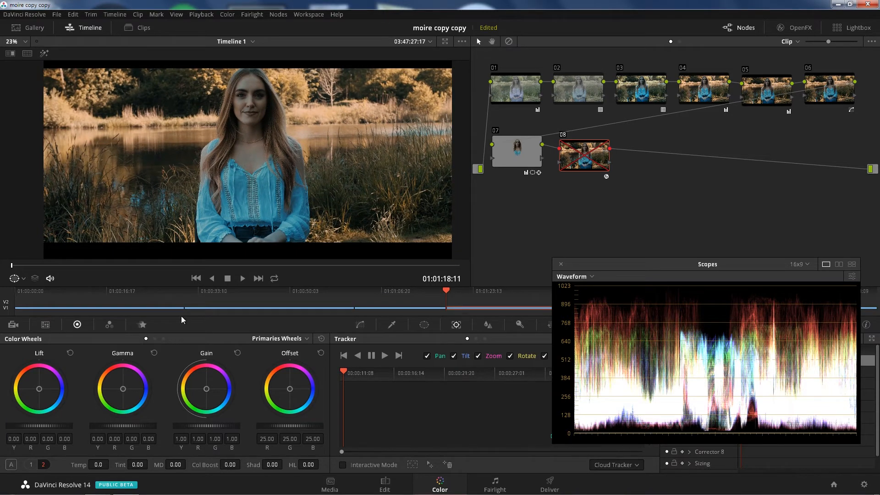
mouse_move(202, 280)
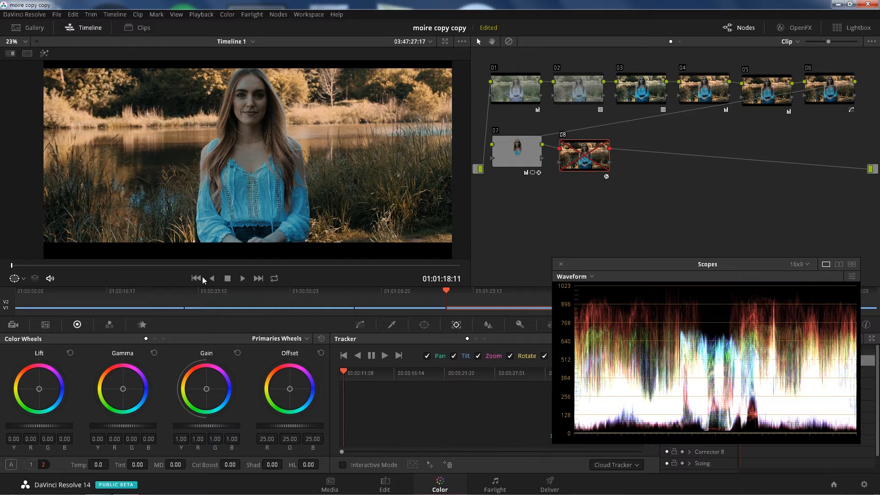
mouse_move(465, 226)
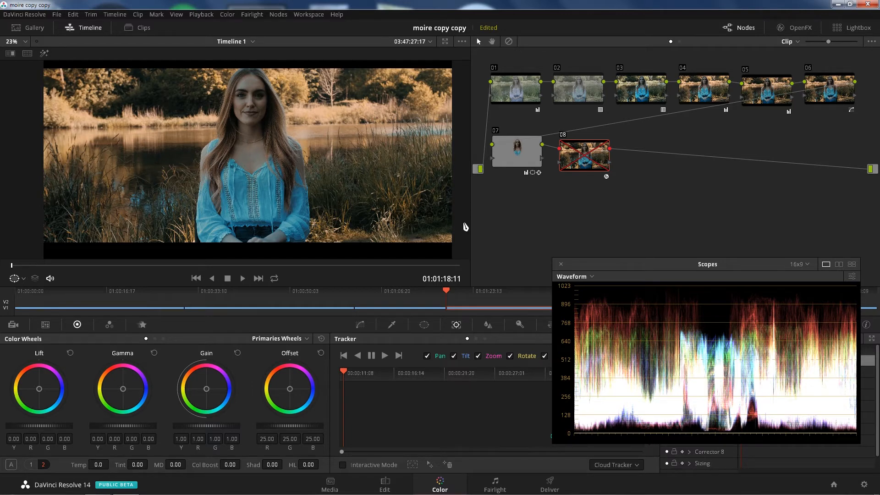
mouse_move(264, 106)
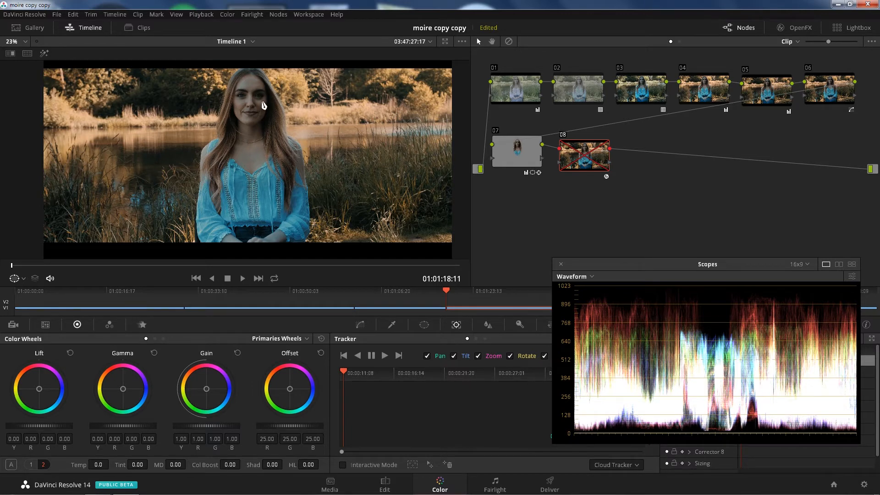
mouse_move(420, 127)
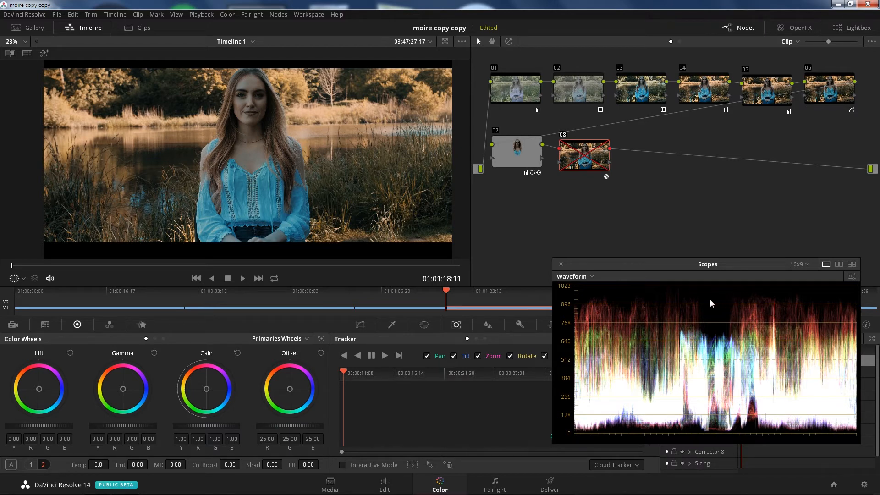
mouse_move(149, 63)
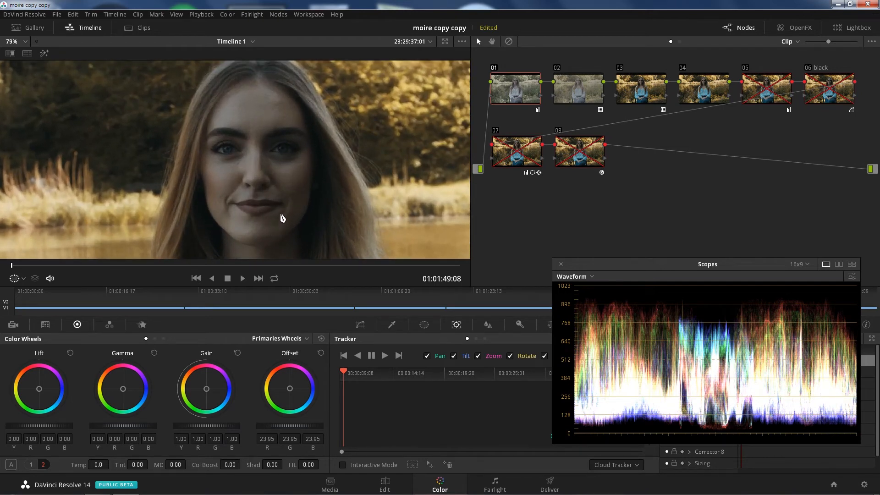
mouse_move(284, 205)
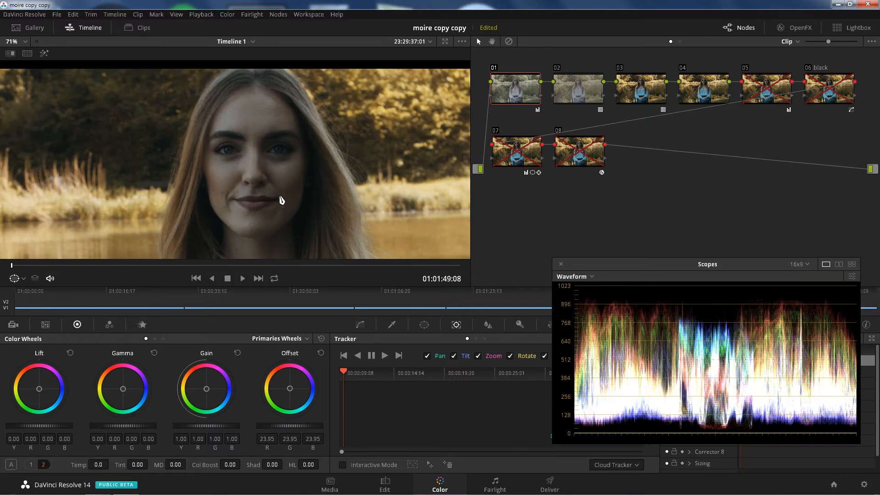
mouse_move(282, 187)
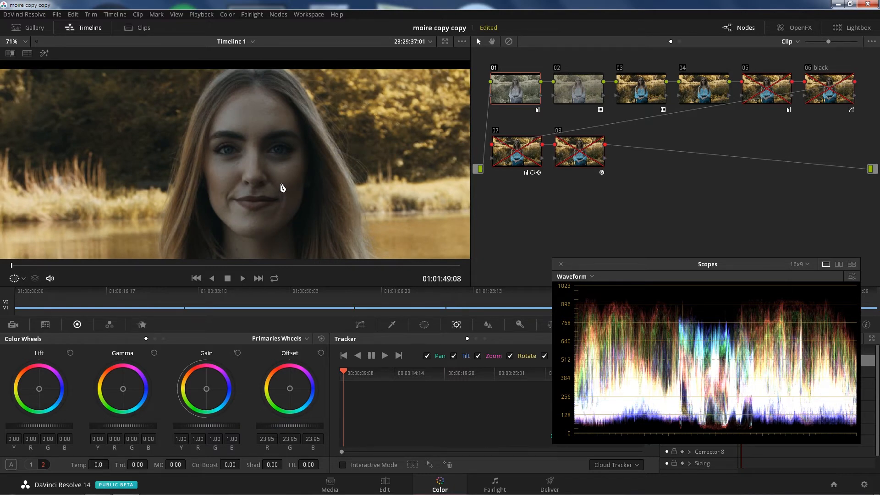
mouse_move(277, 181)
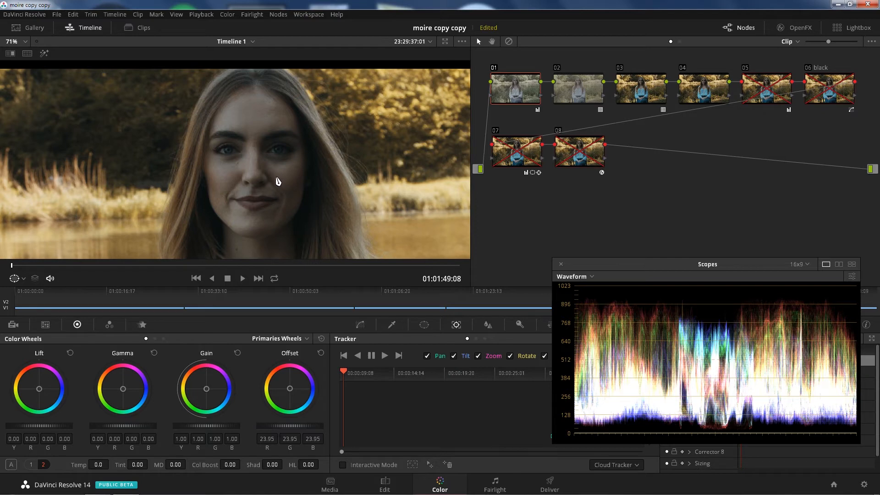
mouse_move(3, 345)
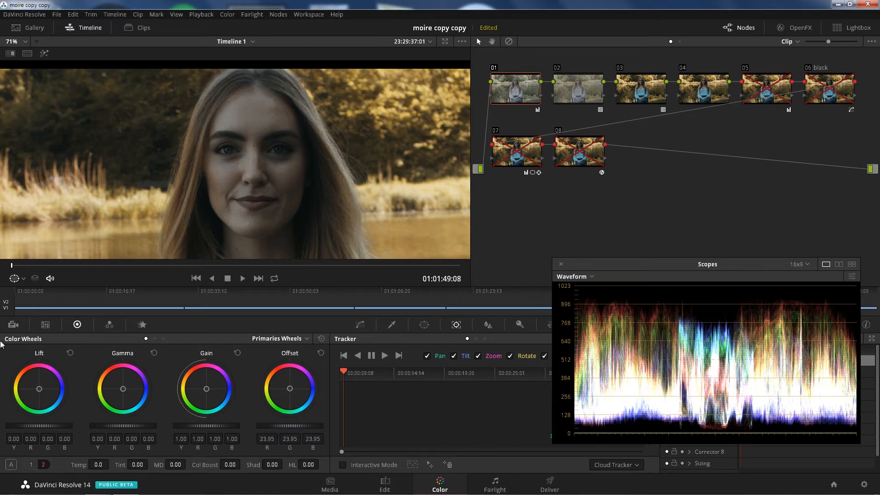
- Show the clip's CinemaDNG camera raw decode settings
click(14, 325)
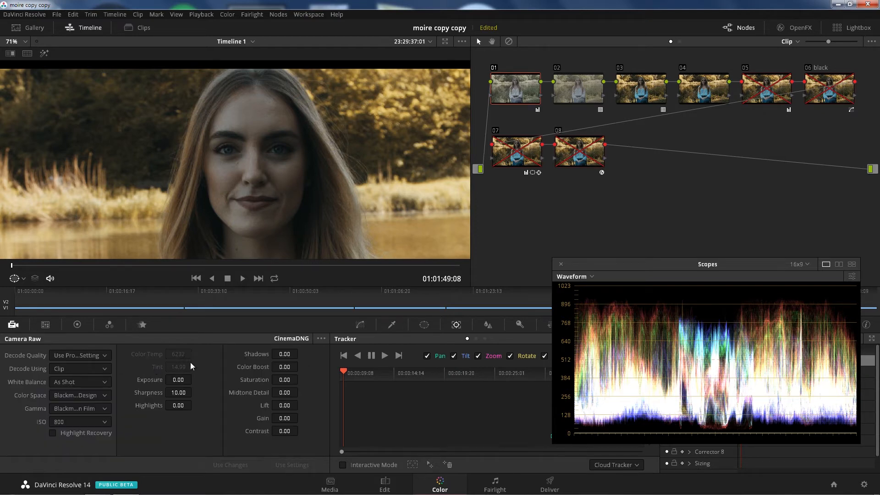
mouse_move(192, 361)
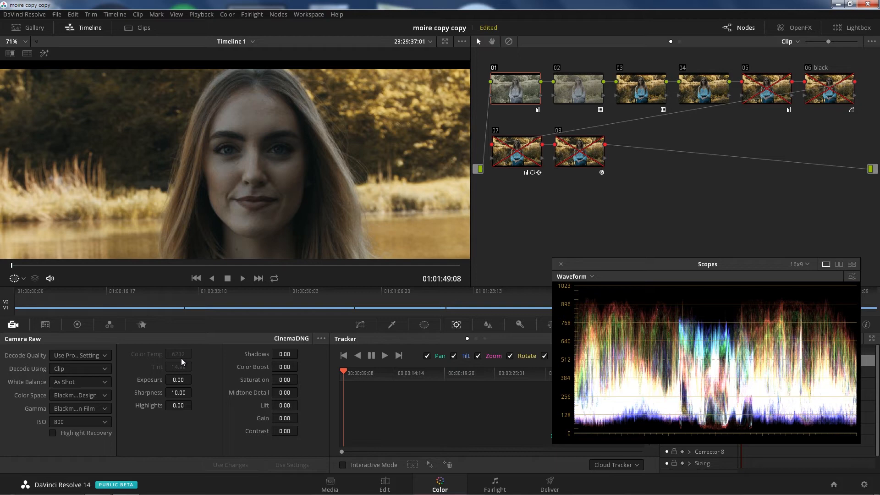
mouse_move(186, 365)
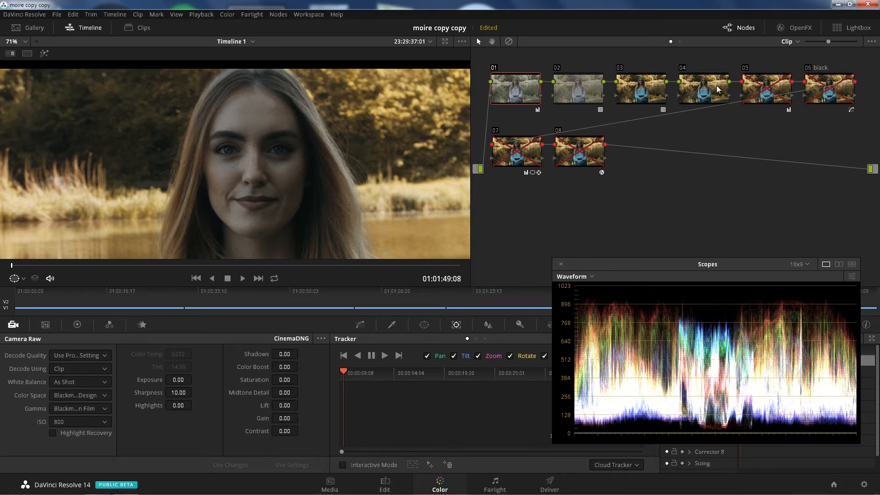
mouse_move(746, 72)
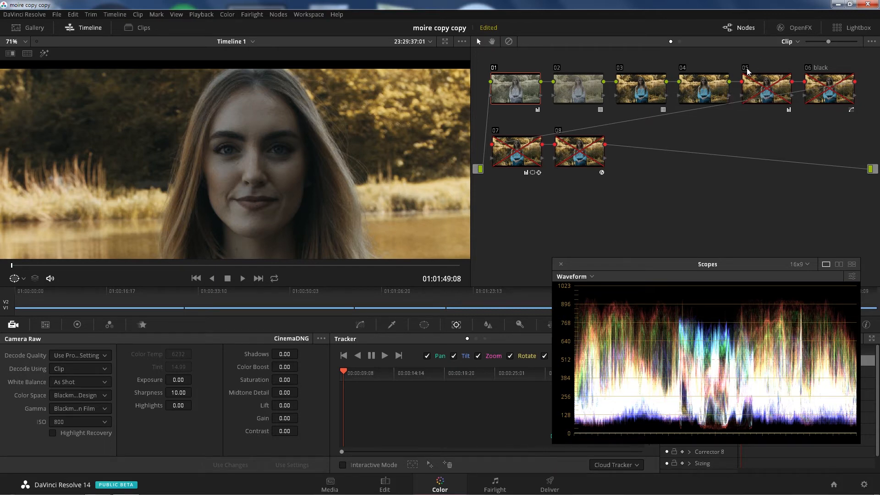
- Turn on the grade in node 05 of the DNG clip
click(766, 90)
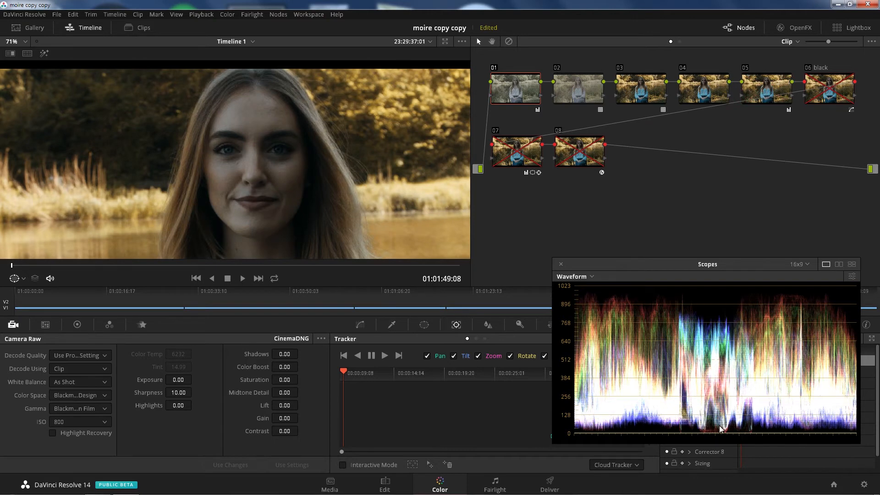
mouse_move(708, 419)
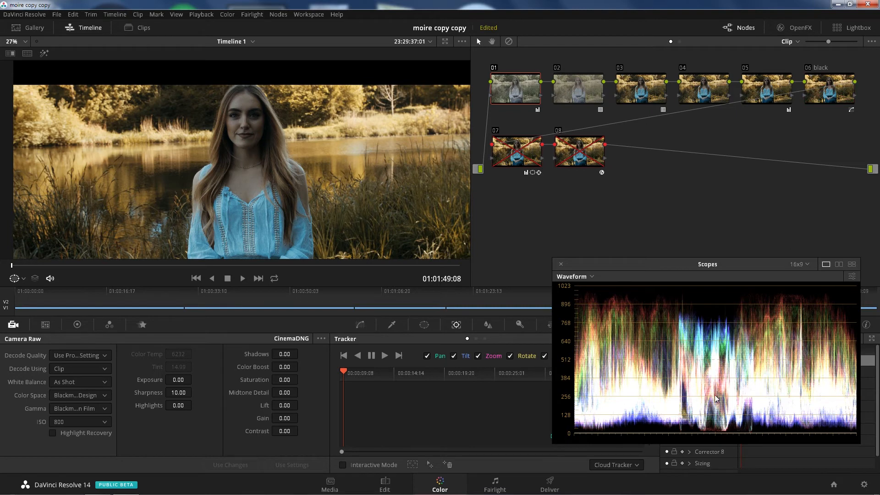
mouse_move(644, 424)
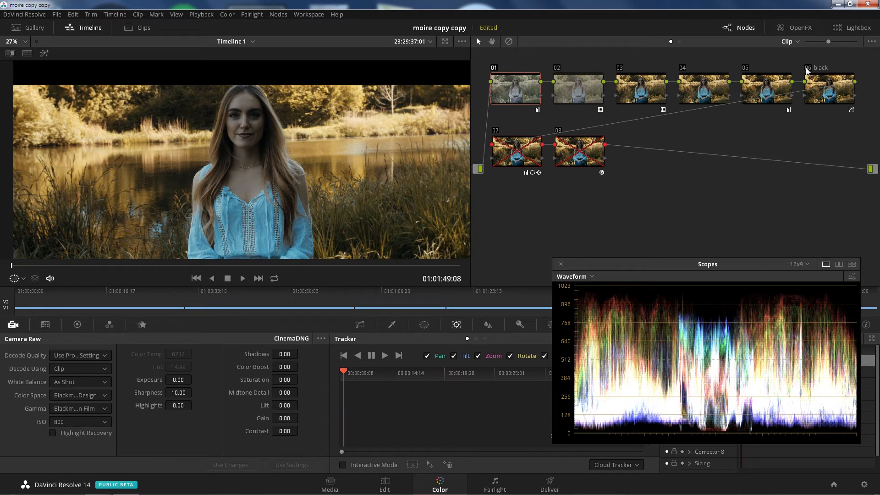
mouse_move(494, 166)
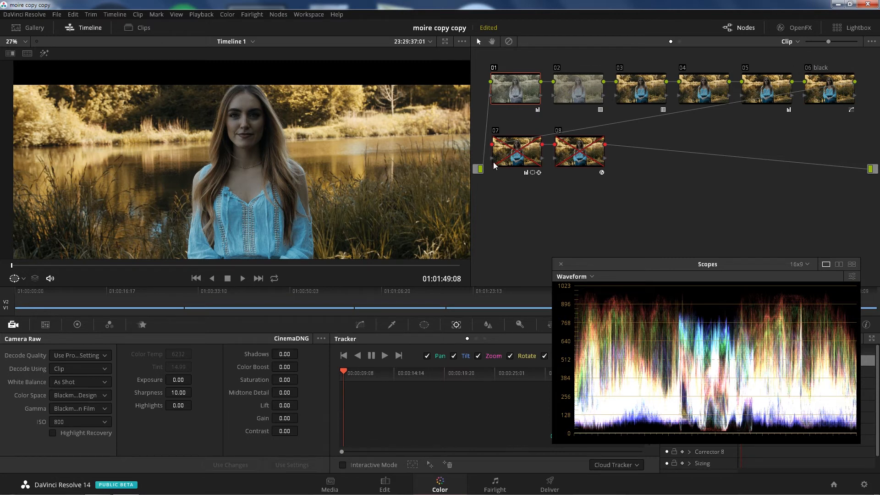
mouse_move(425, 164)
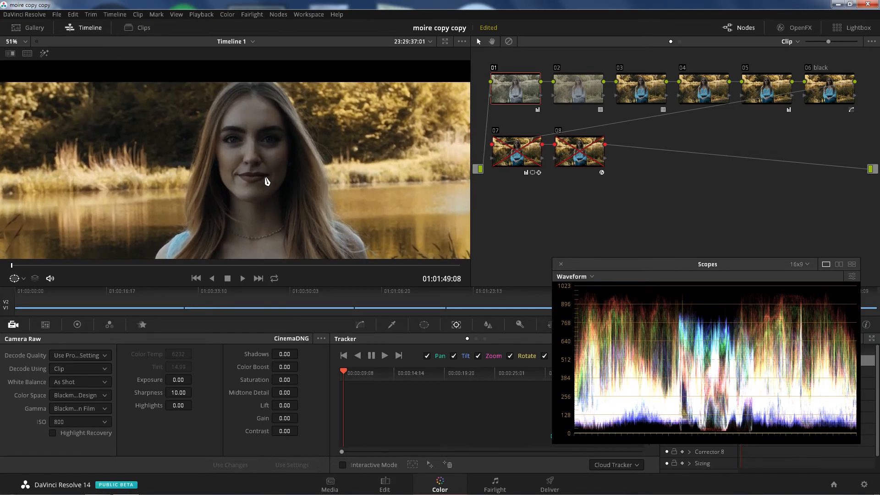
mouse_move(285, 116)
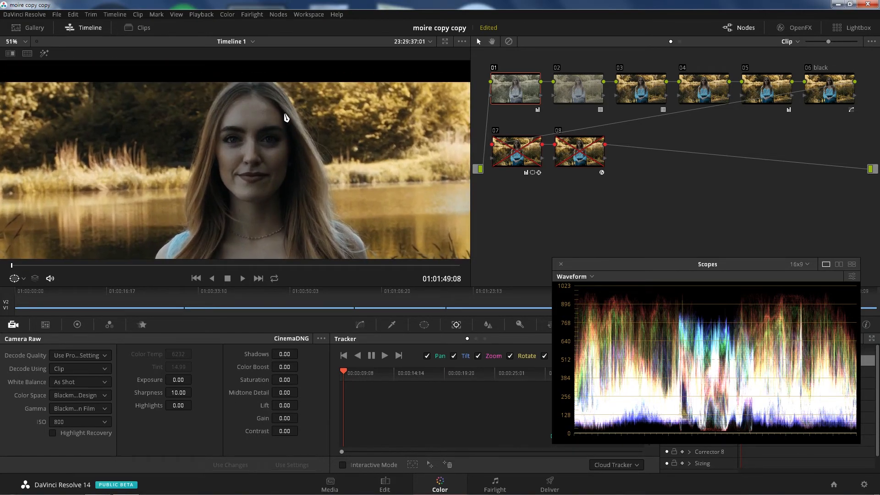
mouse_move(456, 147)
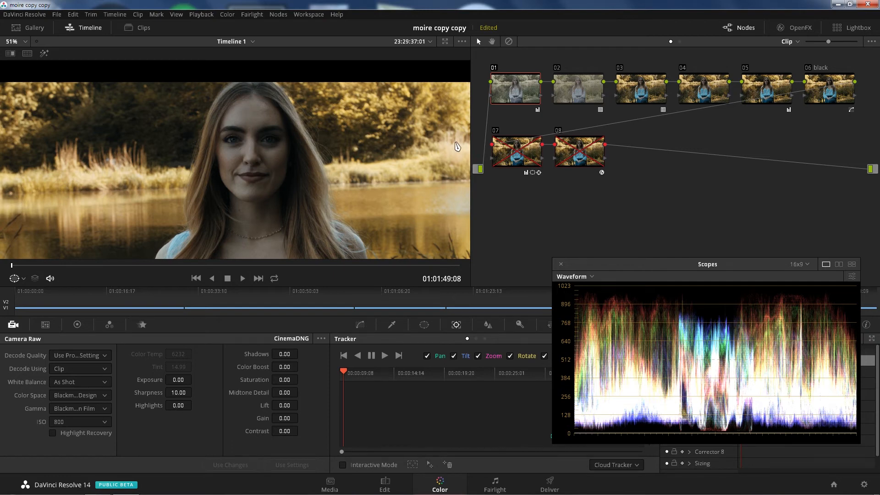
- Disable node 07, show its oval face window in the Window palette, then its colour wheels
click(515, 151)
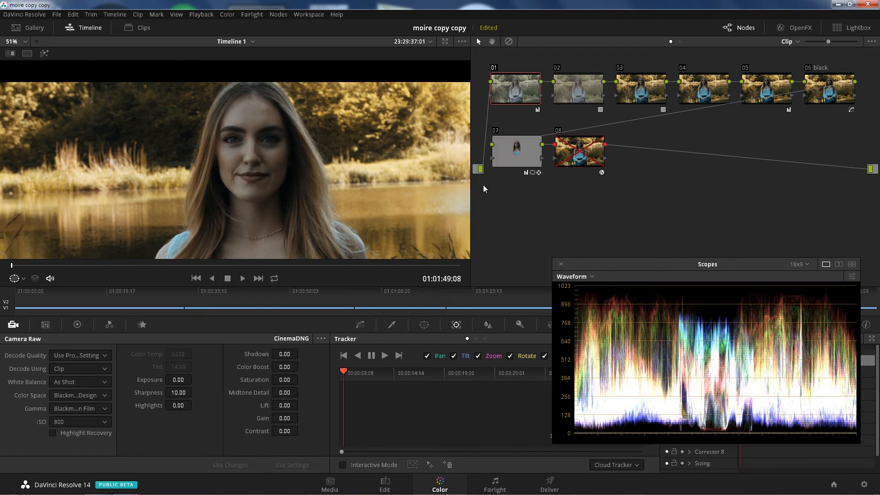
mouse_move(488, 166)
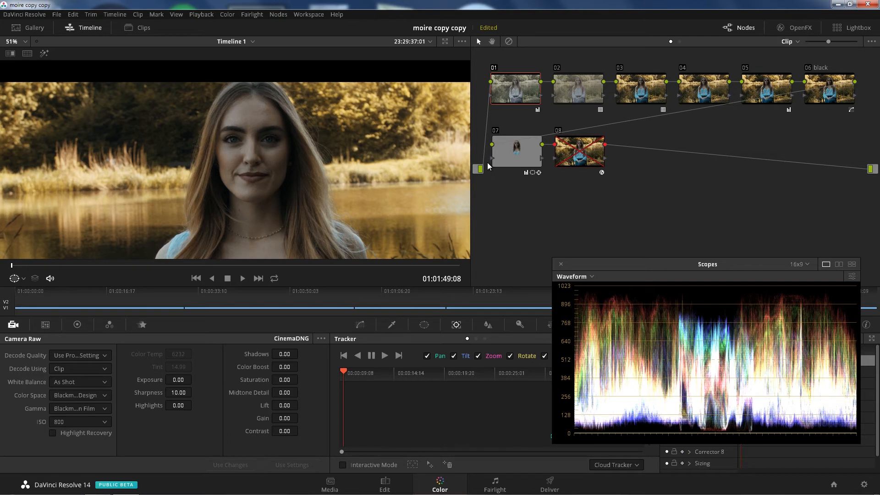
click(423, 324)
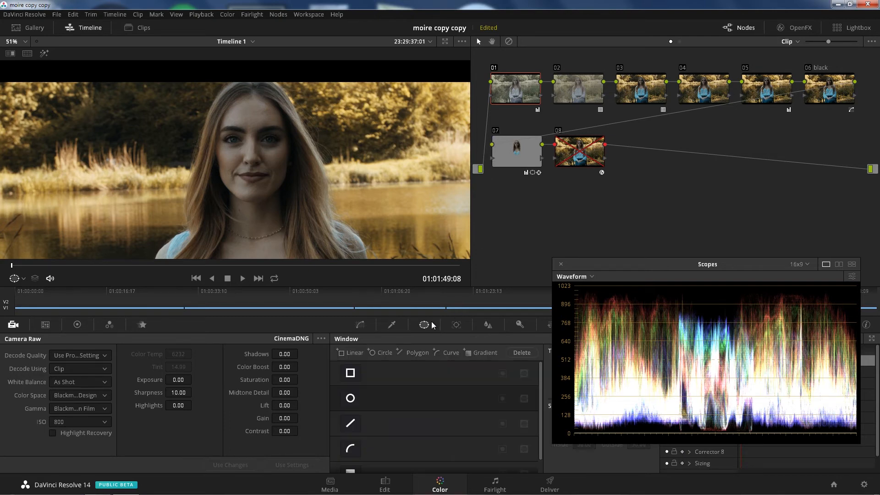
mouse_move(369, 366)
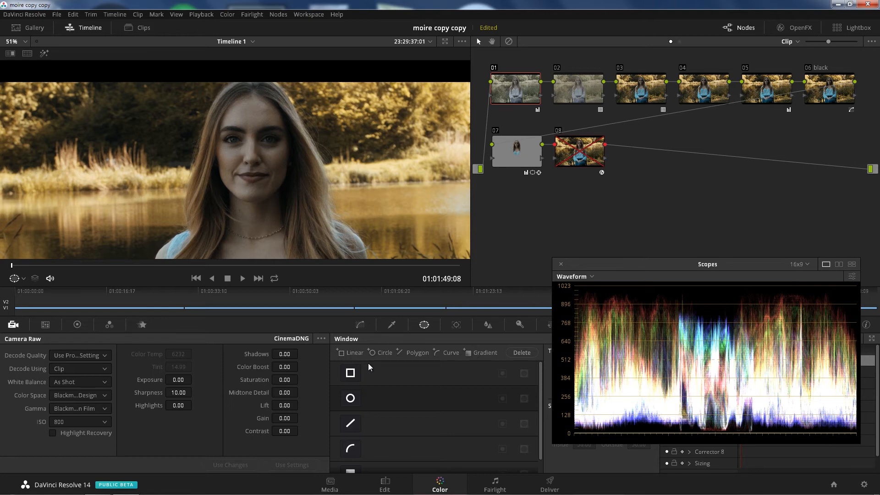
mouse_move(306, 201)
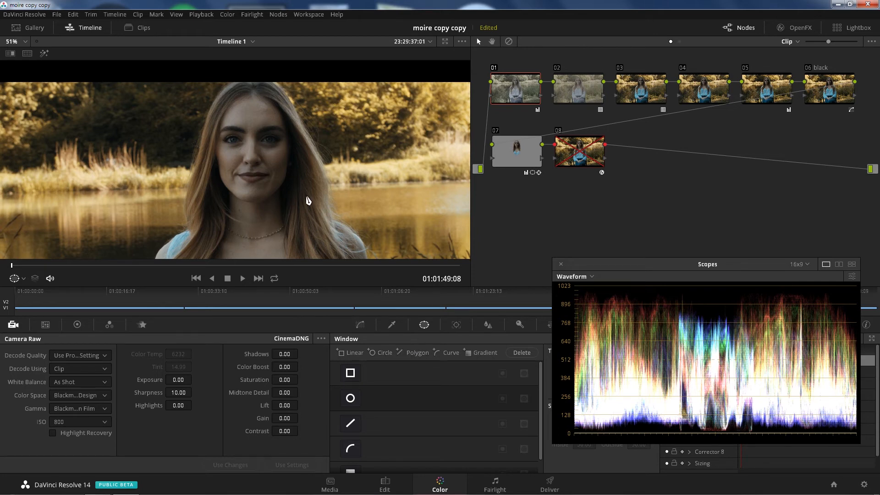
mouse_move(476, 115)
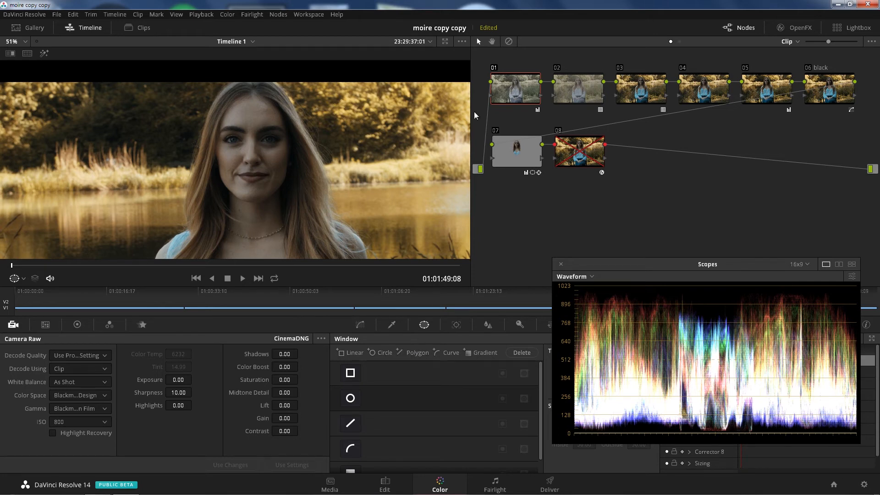
click(350, 398)
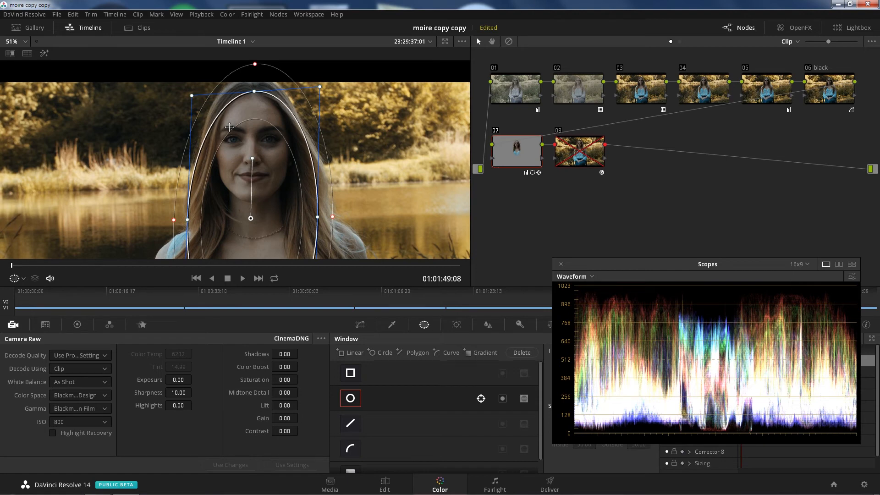
mouse_move(379, 248)
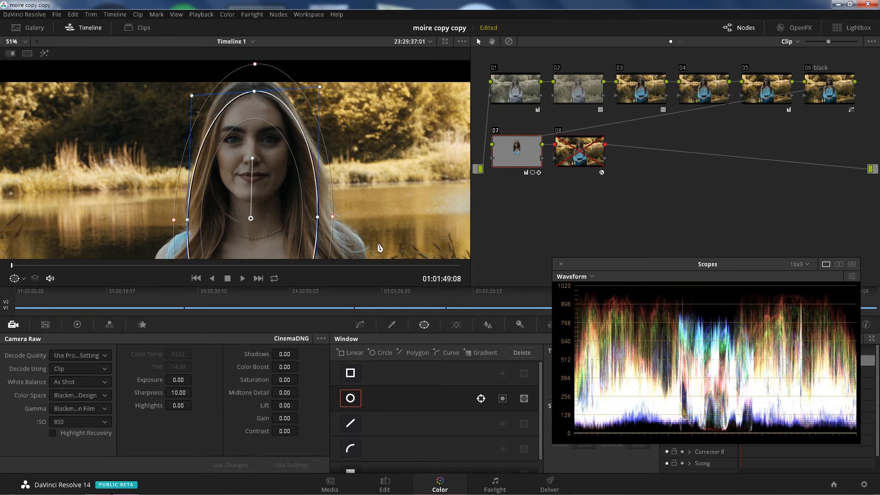
click(77, 323)
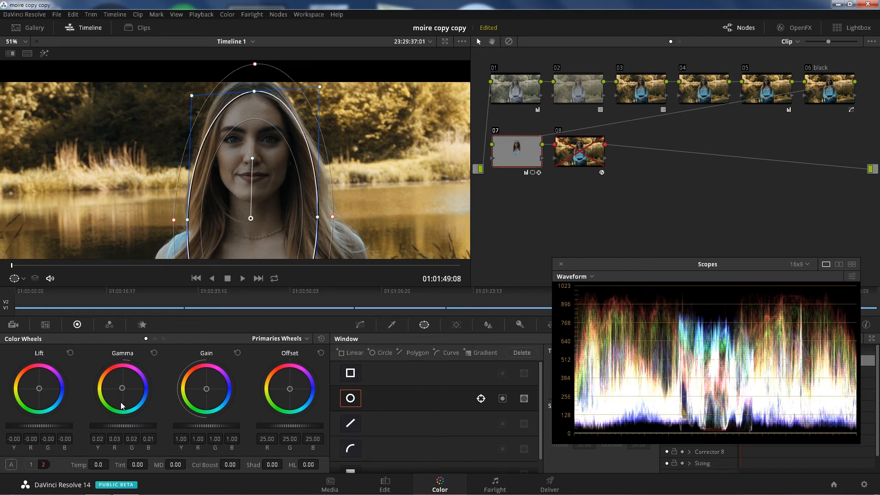
mouse_move(259, 414)
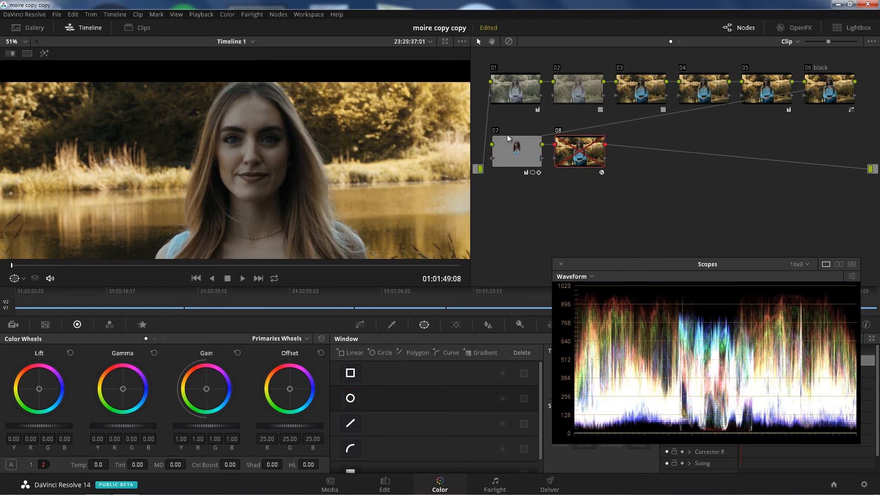
- Compare the look with the face vignette node off and back on
click(515, 152)
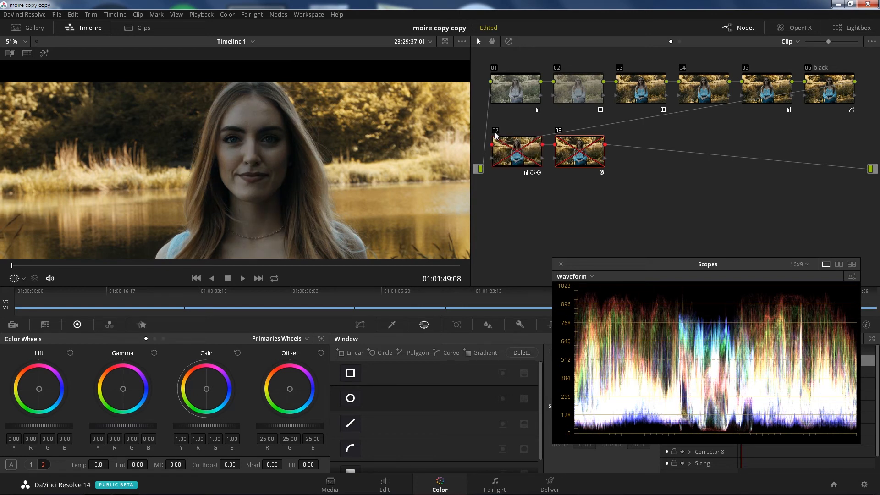
click(515, 152)
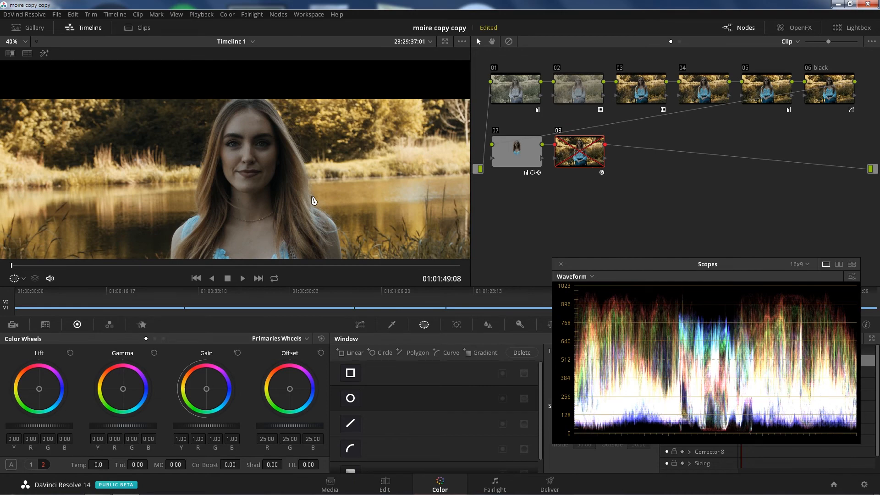
- Switch to the other lakeside clip and select its False Color node 08
click(349, 399)
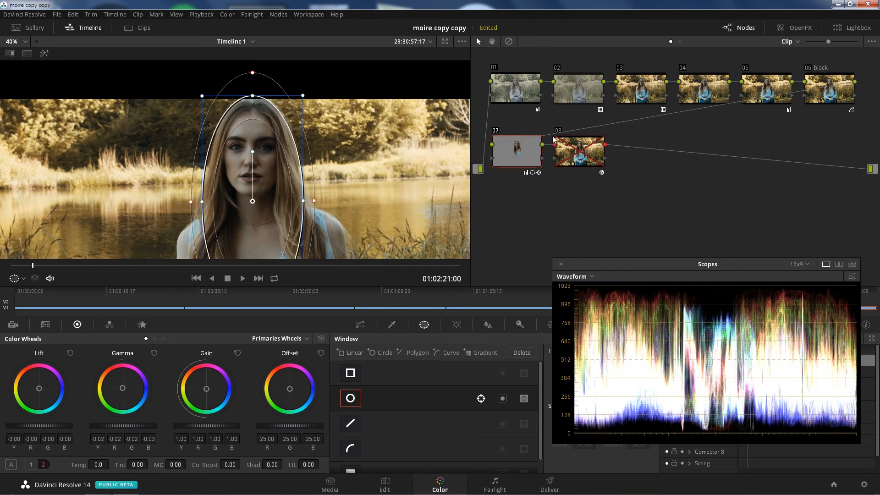
click(579, 151)
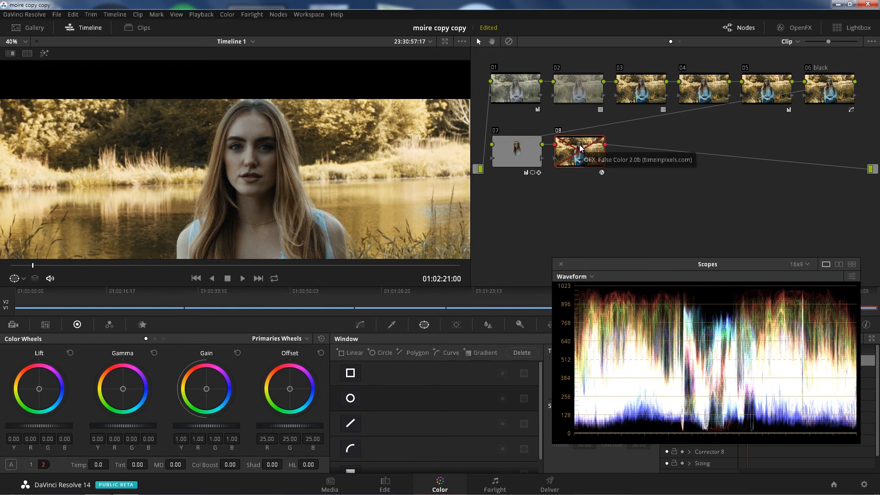
mouse_move(432, 171)
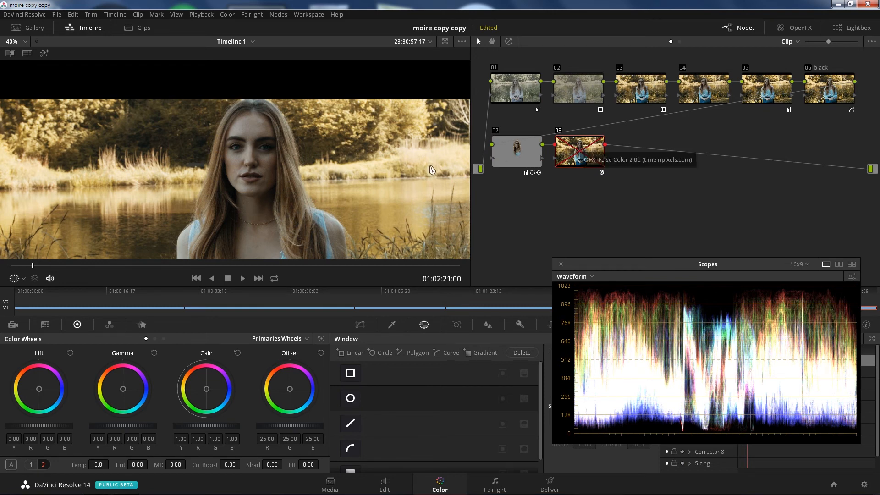
mouse_move(645, 92)
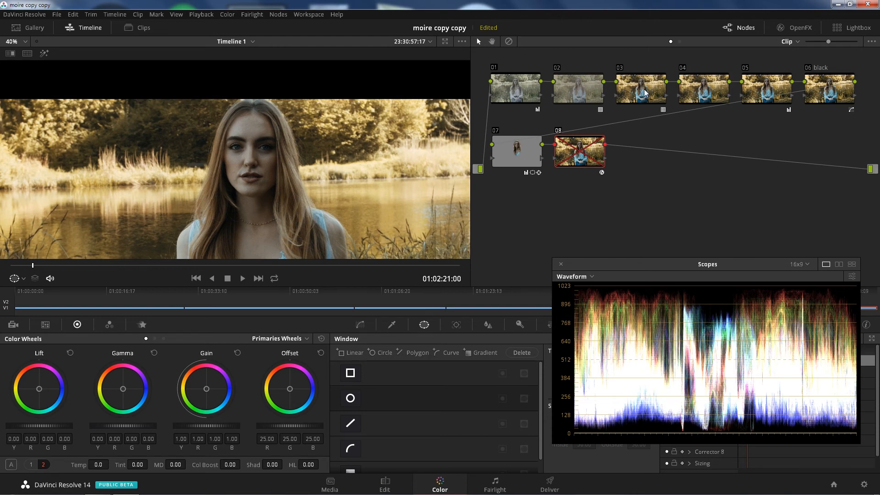
mouse_move(681, 76)
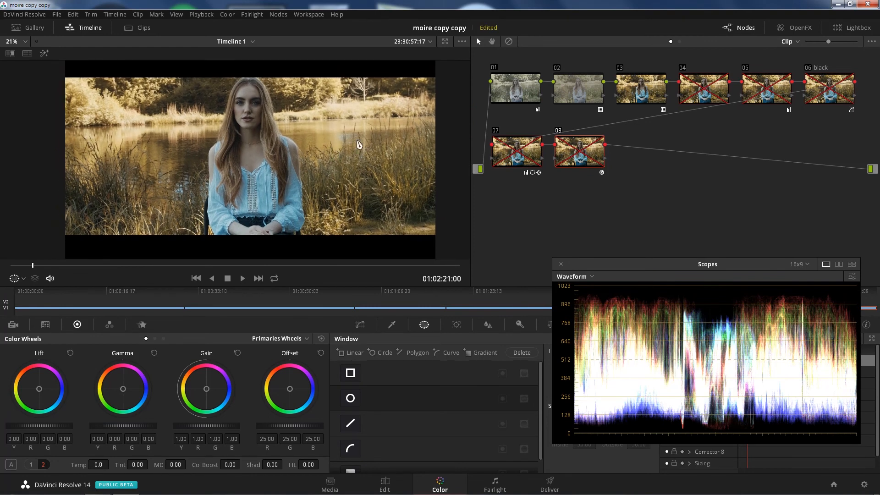
mouse_move(485, 97)
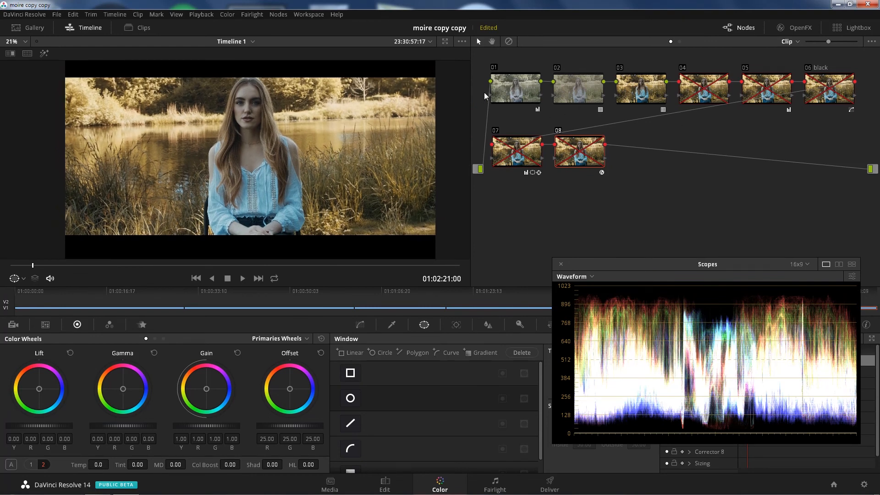
mouse_move(639, 97)
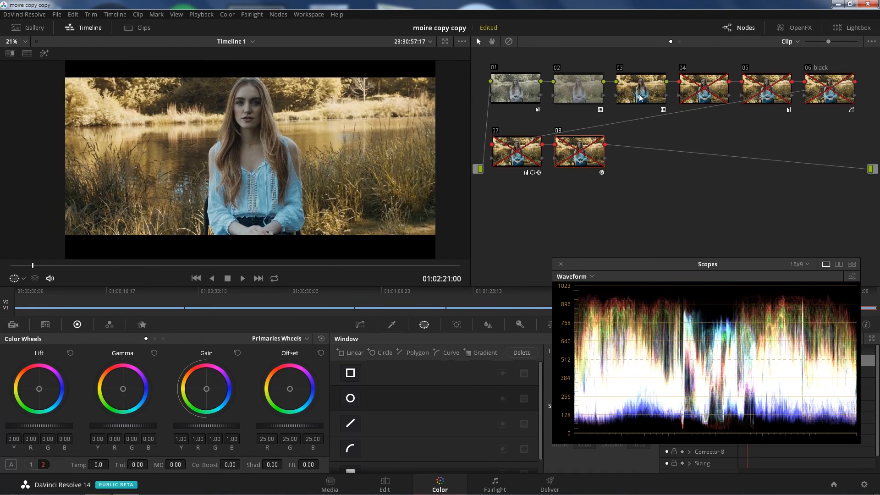
mouse_move(691, 133)
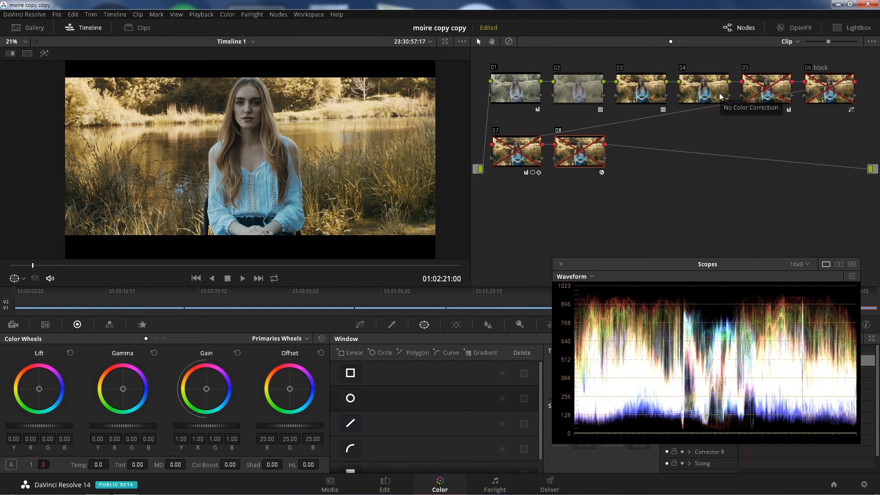
mouse_move(746, 72)
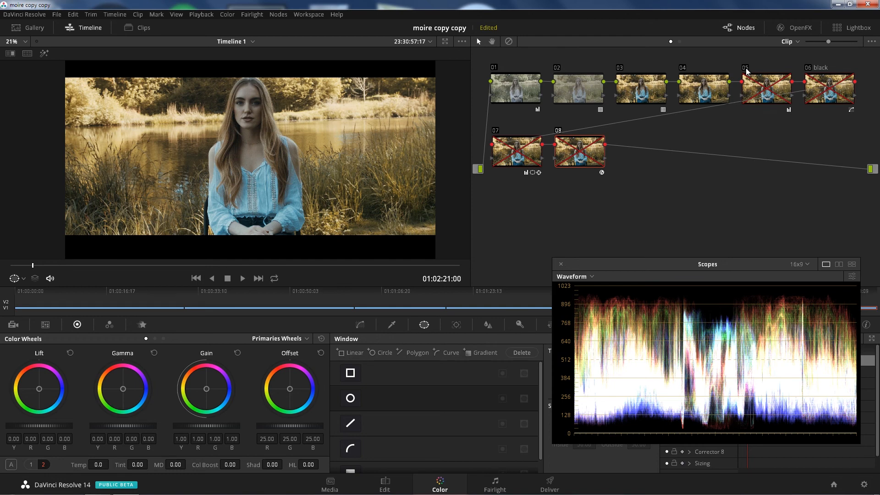
- Turn nodes 05, 06 and 07 back on for the graded image and show all clip thumbnails
click(765, 89)
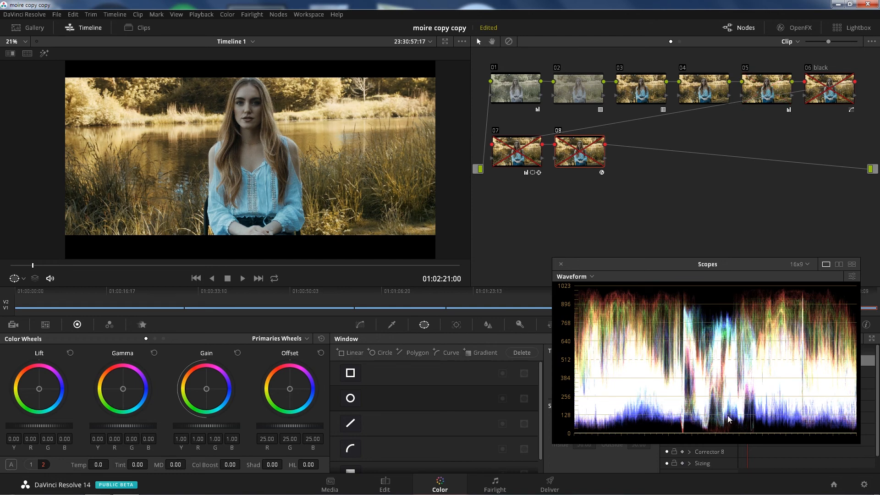
mouse_move(813, 90)
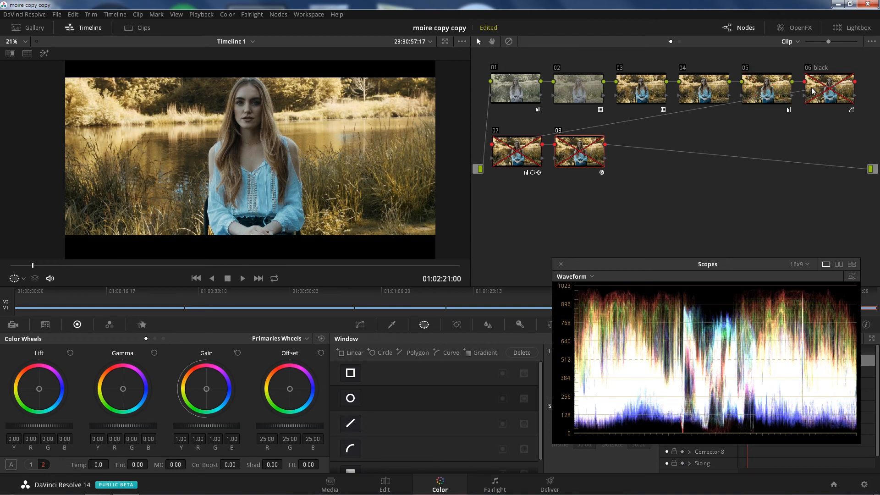
mouse_move(813, 89)
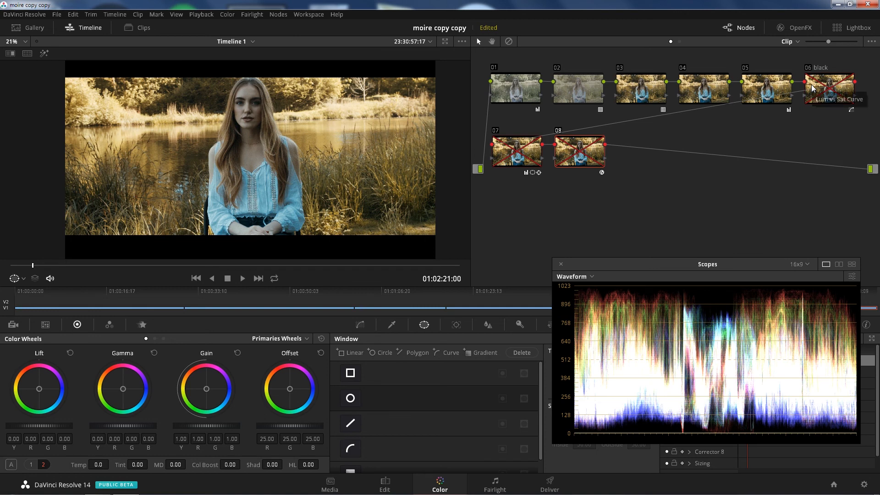
mouse_move(809, 74)
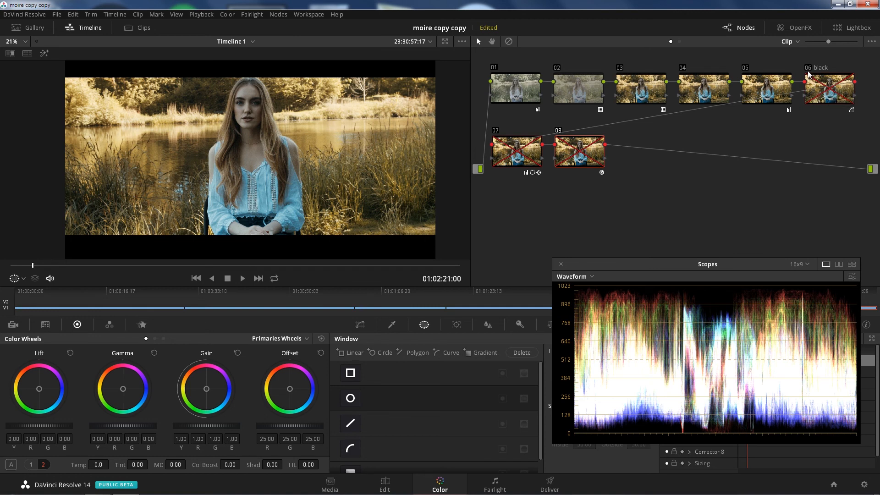
click(829, 90)
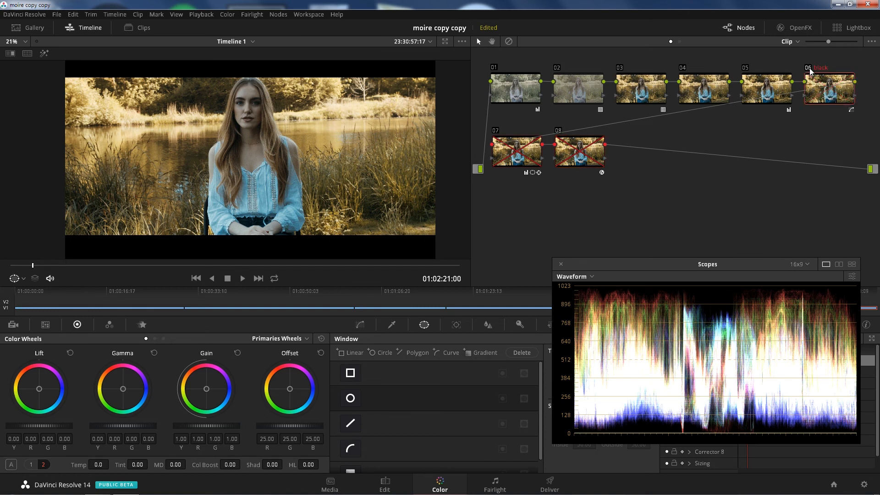
click(516, 152)
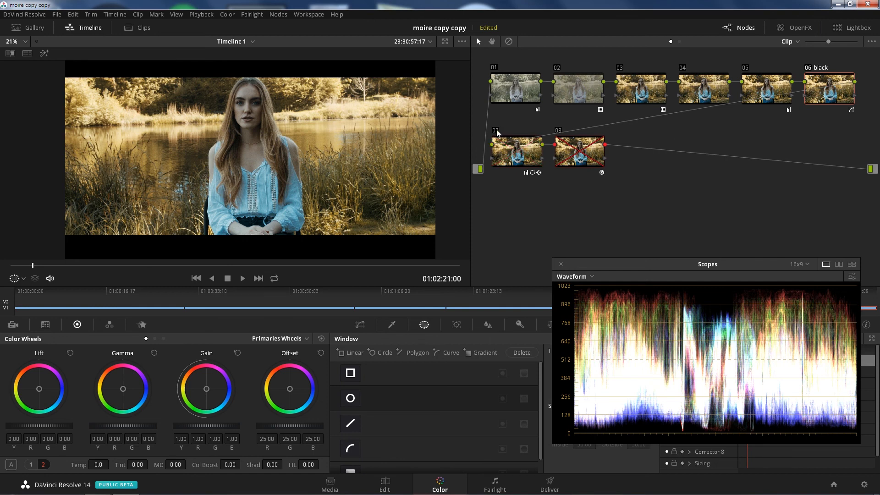
click(514, 152)
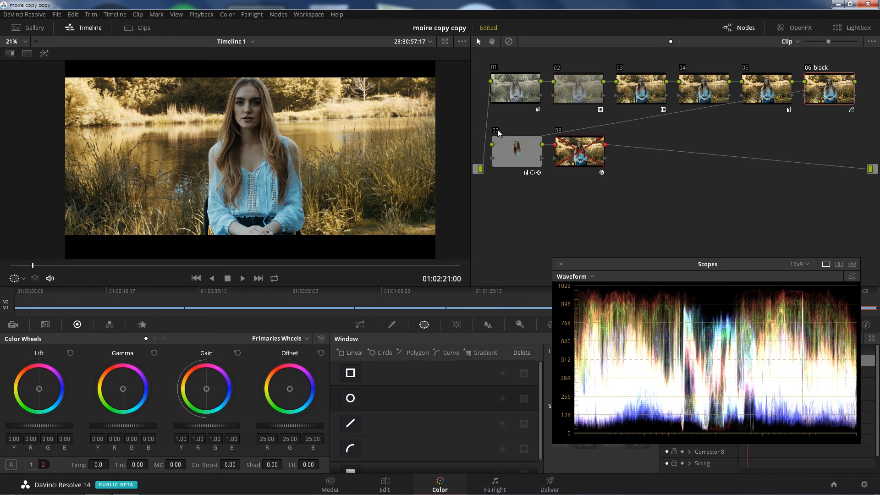
mouse_move(330, 118)
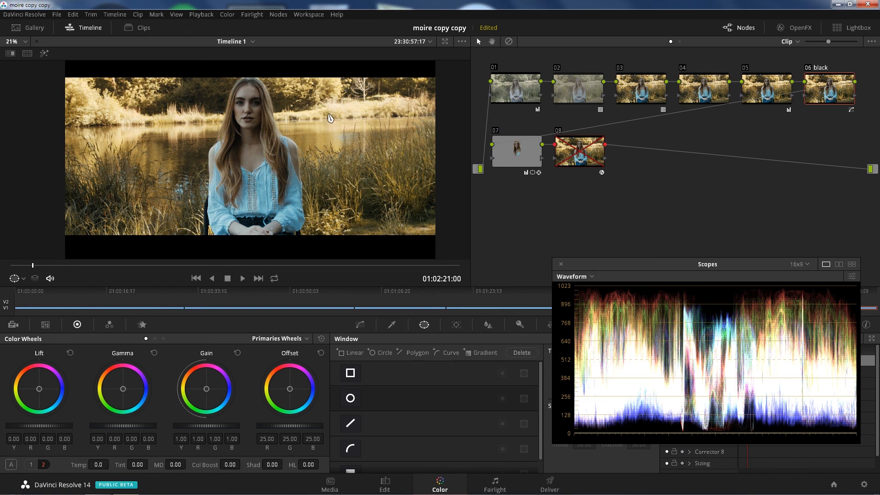
mouse_move(283, 115)
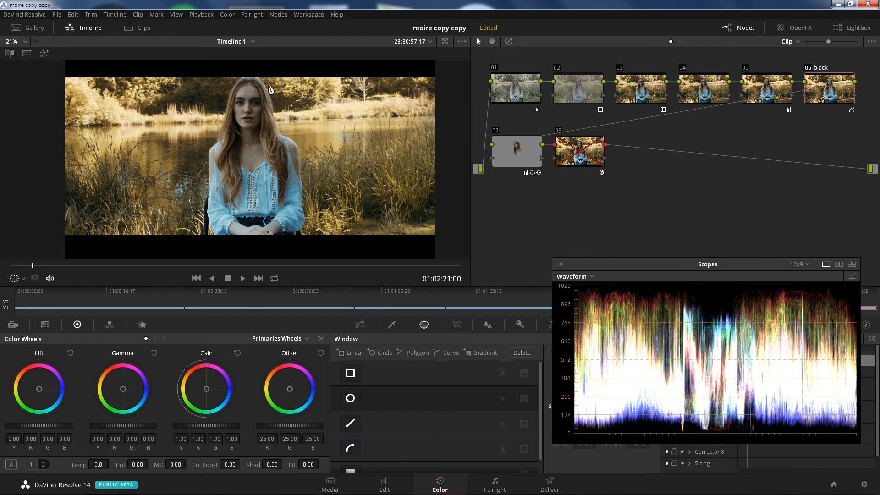
click(144, 28)
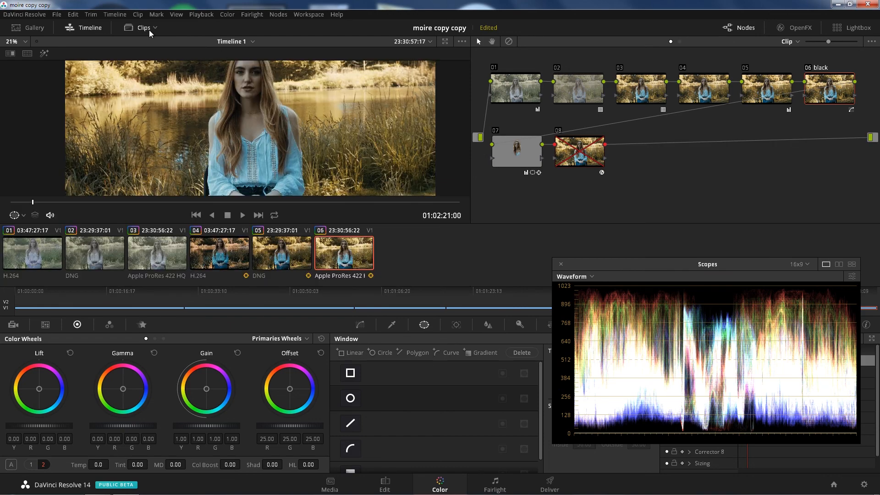